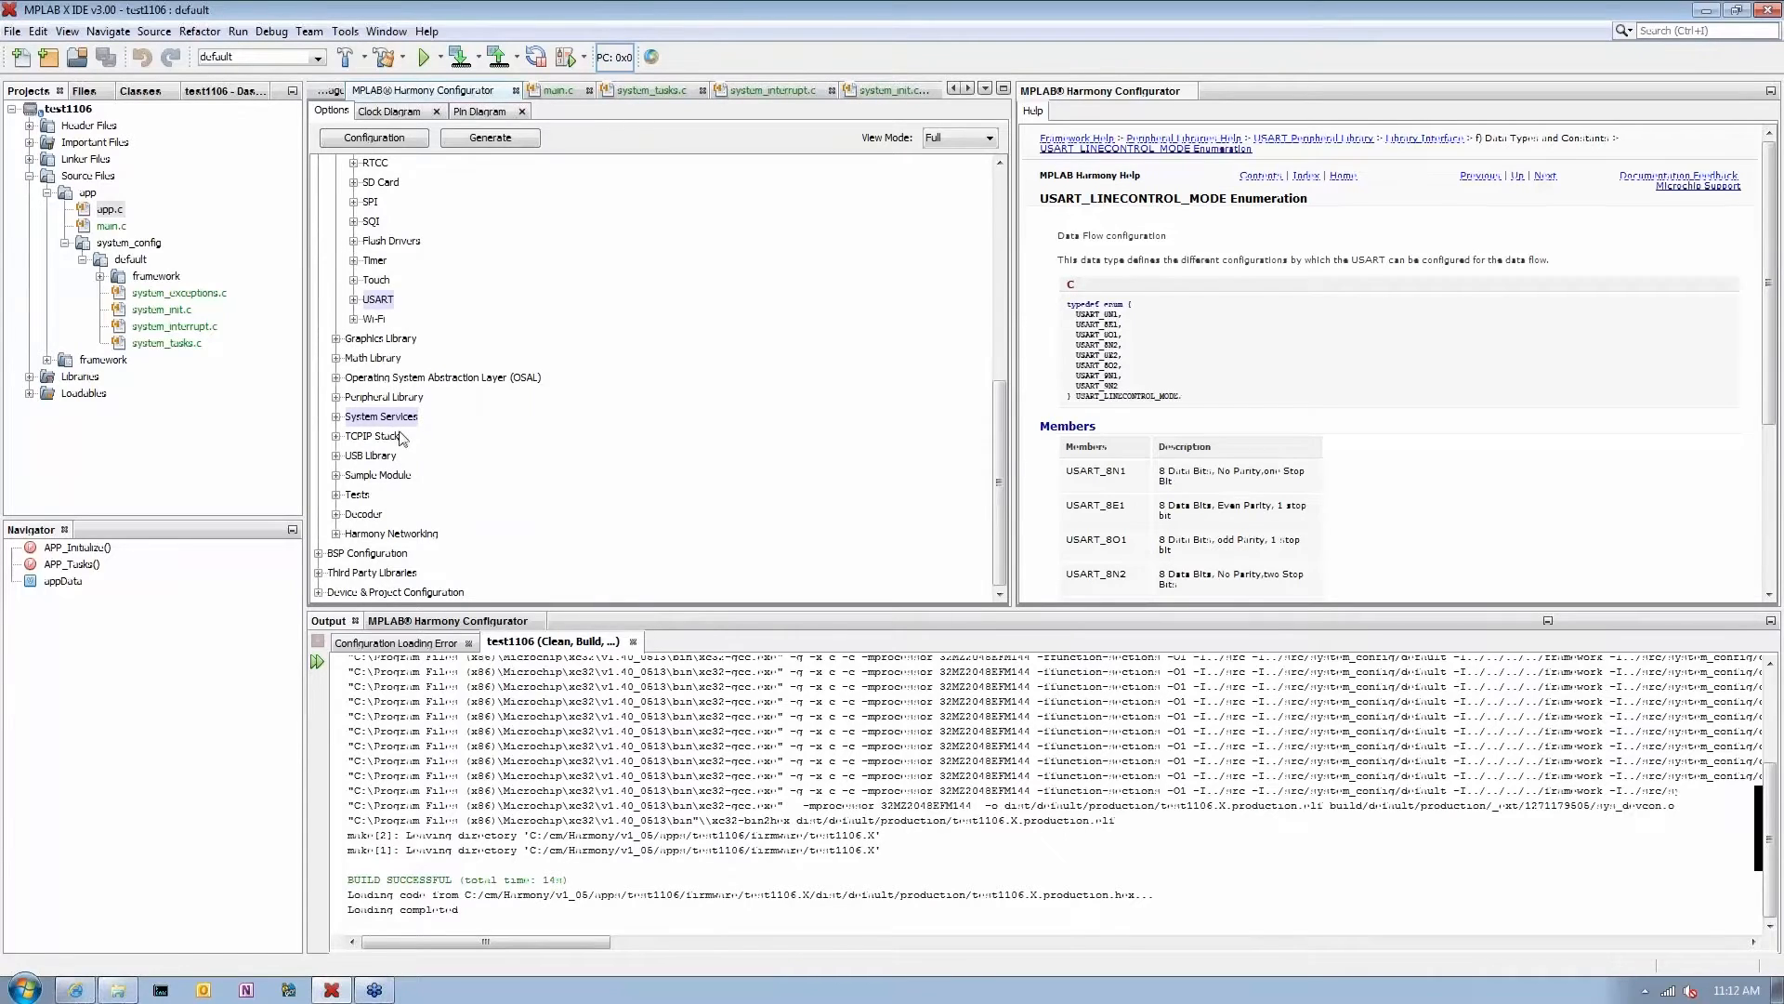
pyautogui.moveTo(360, 455)
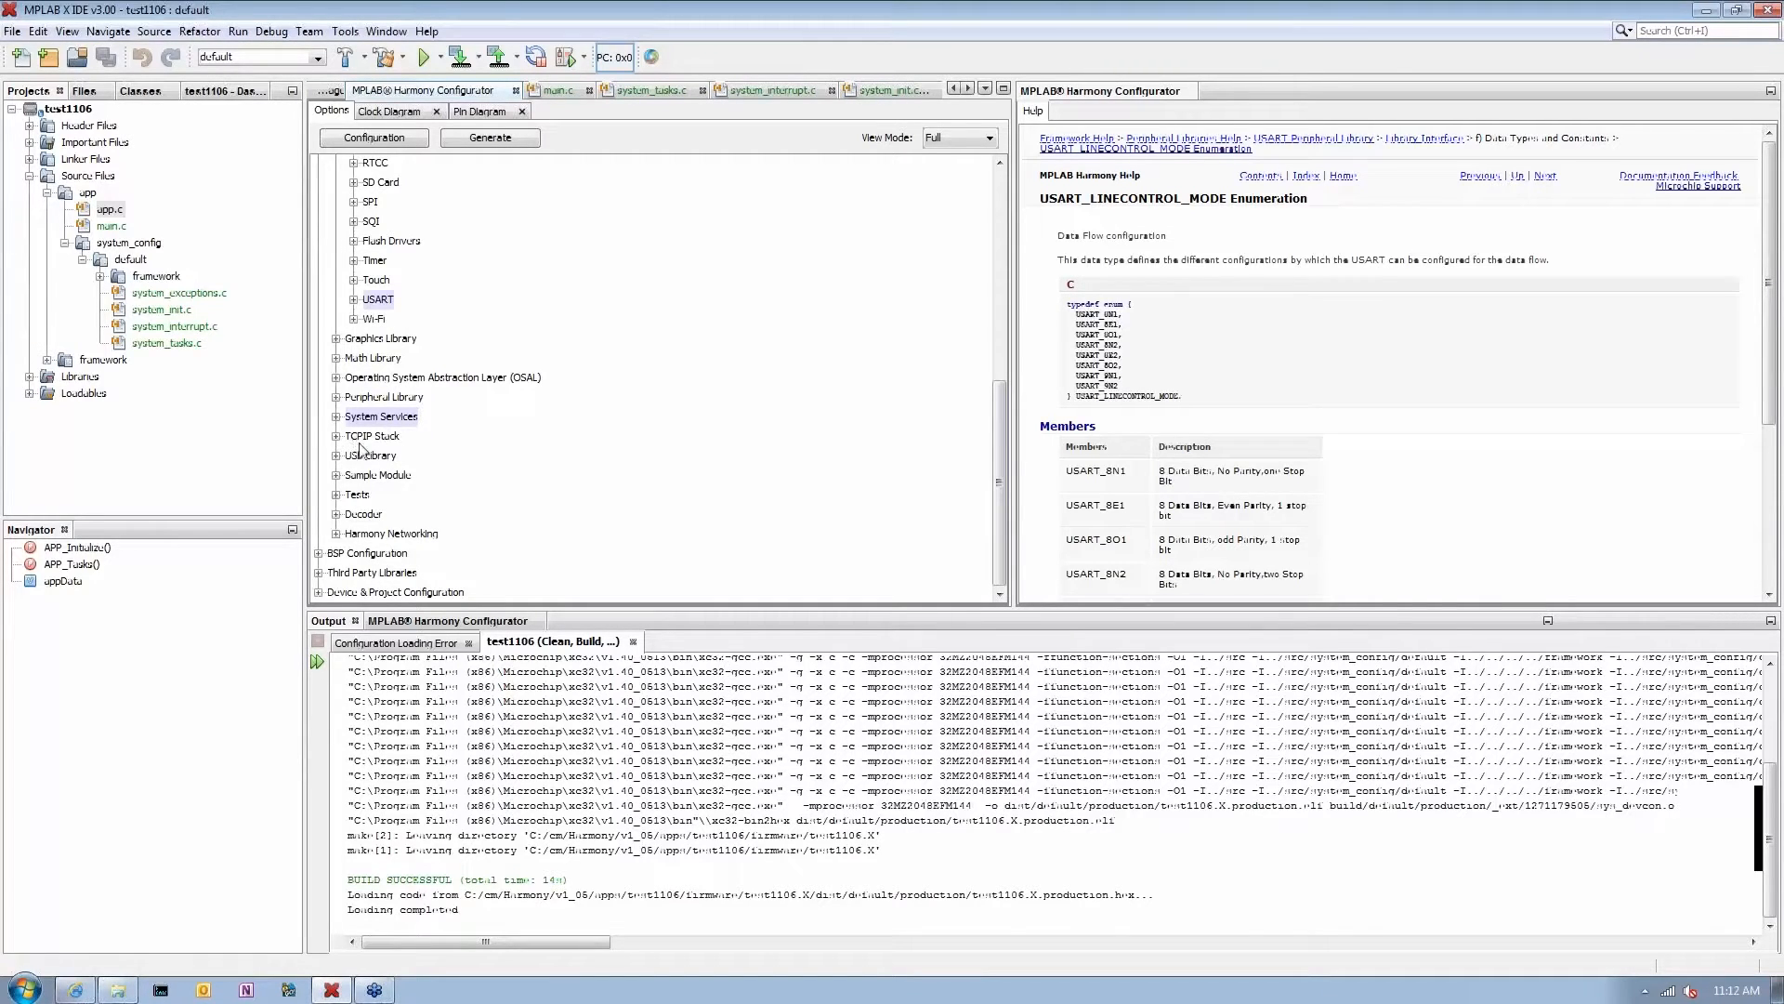
pyautogui.moveTo(355, 446)
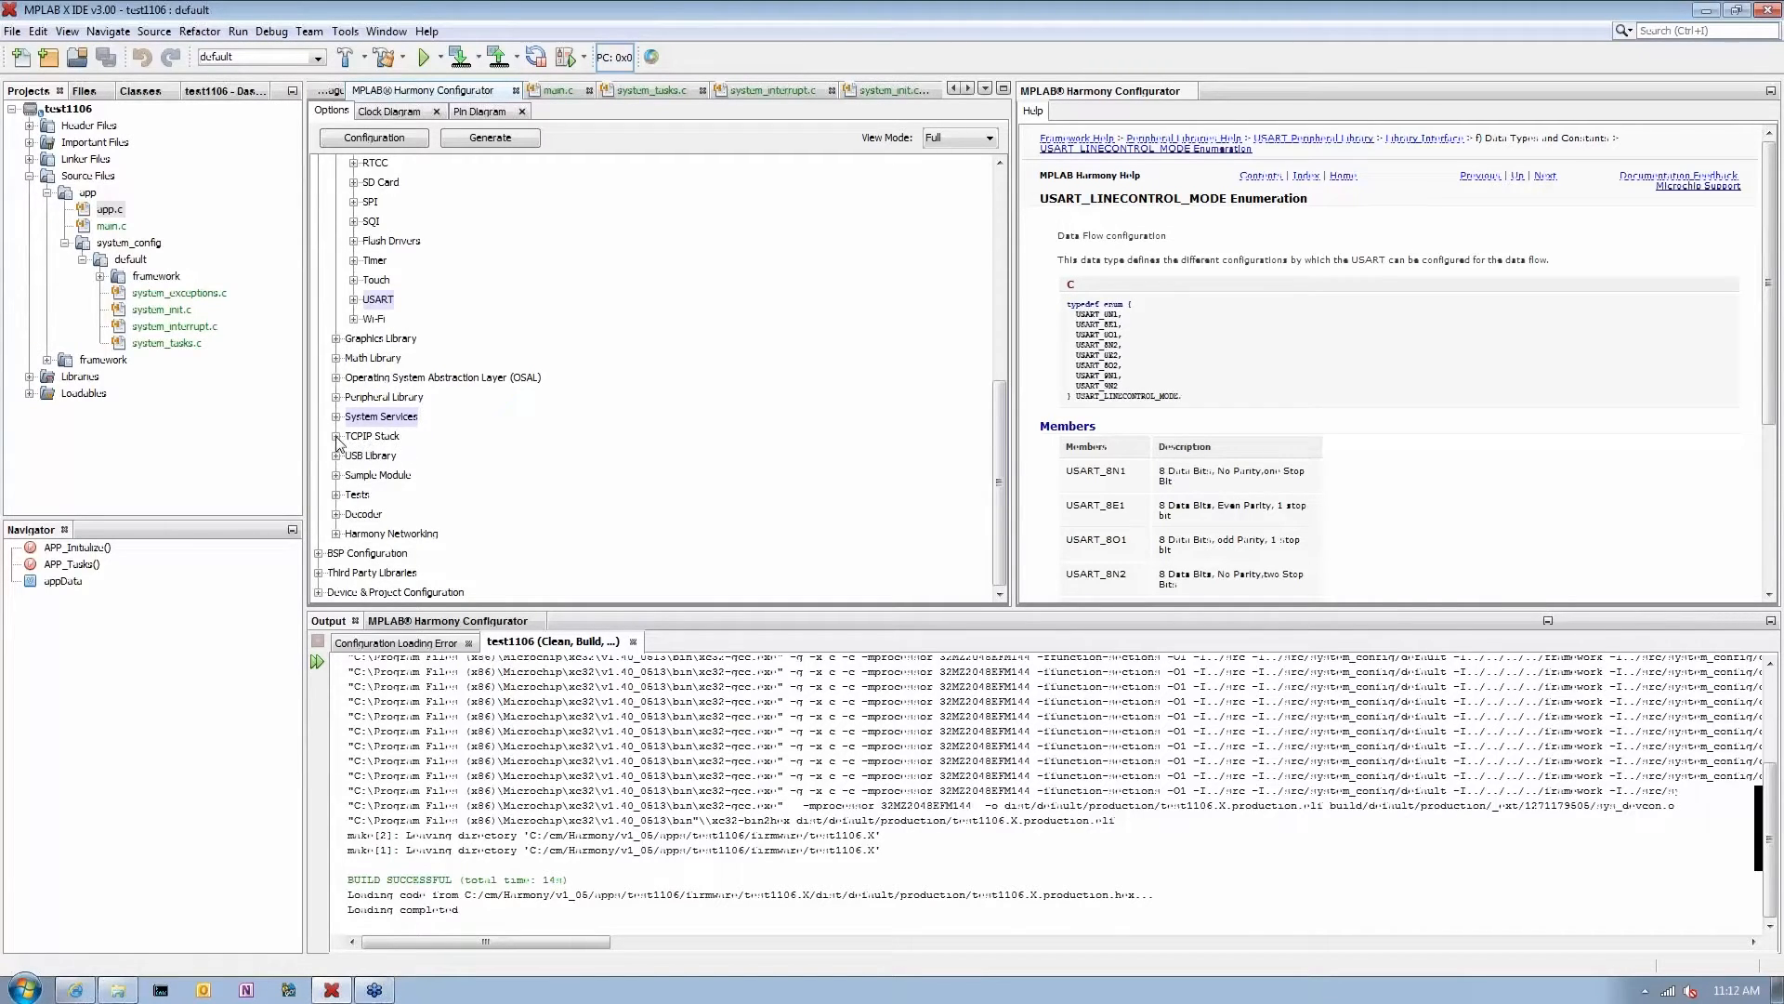
# Step: Check 'Use TCP/IP Stack?' so IPv4, TCP, UDP and DHCP client options appear
pyautogui.click(338, 434)
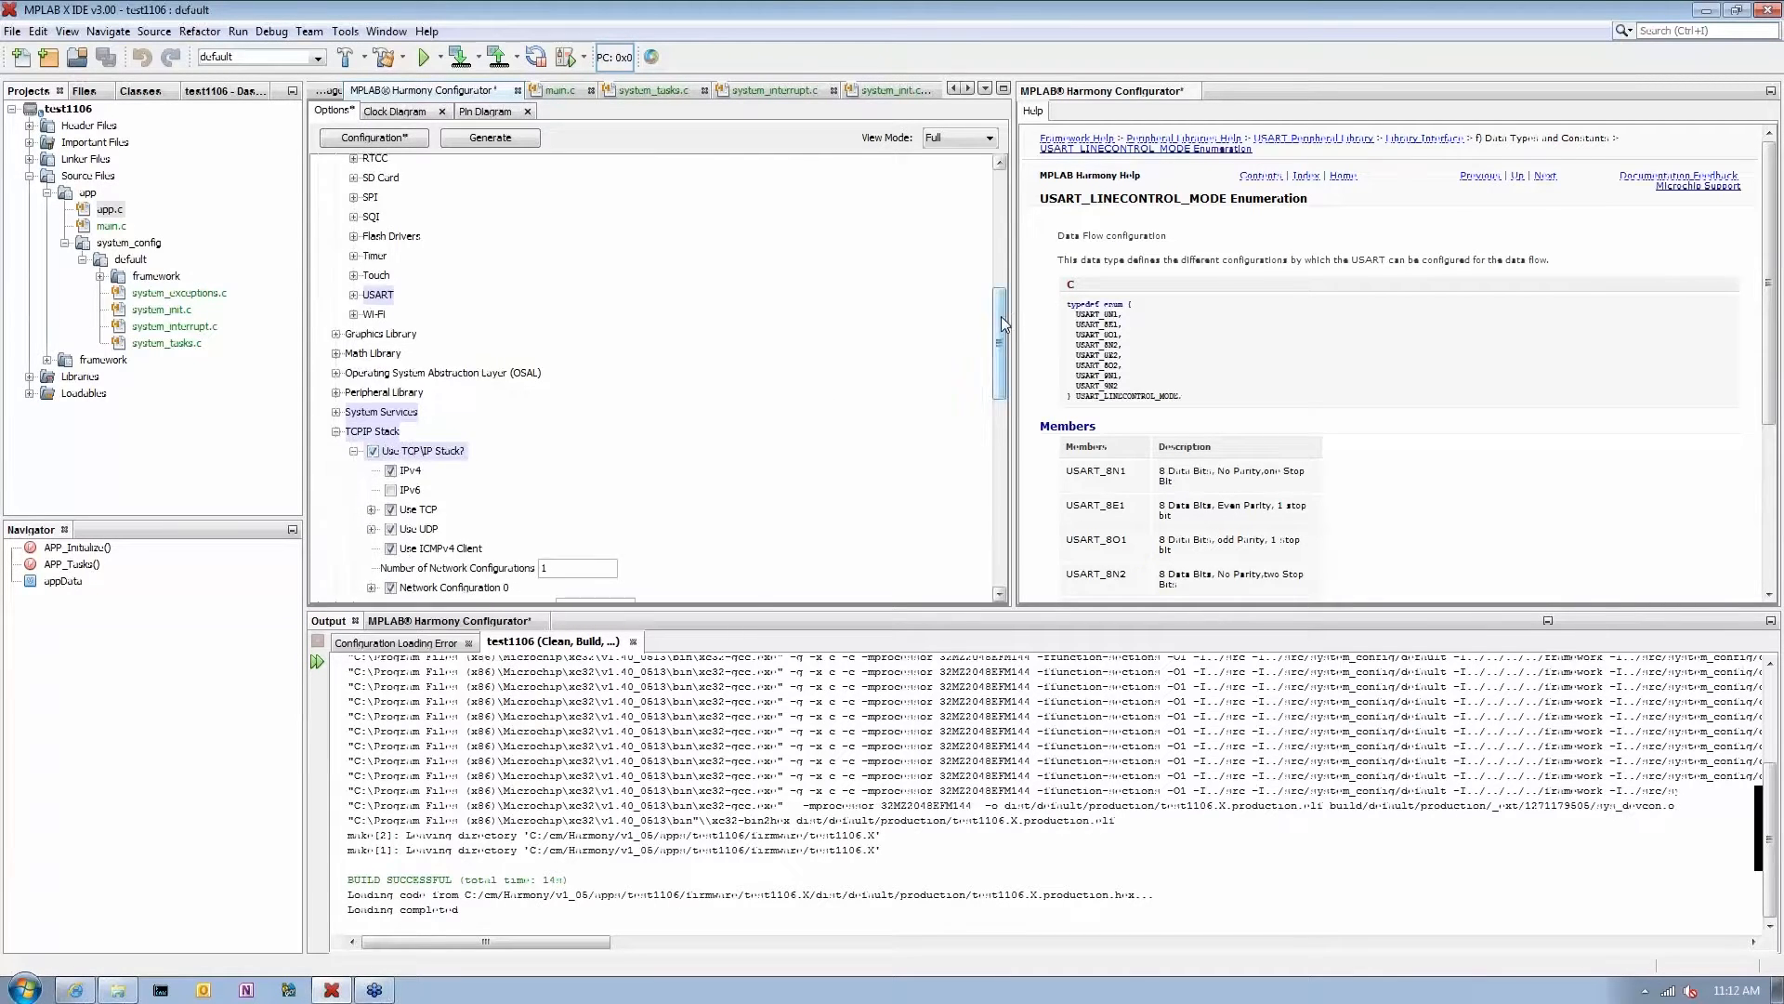
pyautogui.scroll(-3)
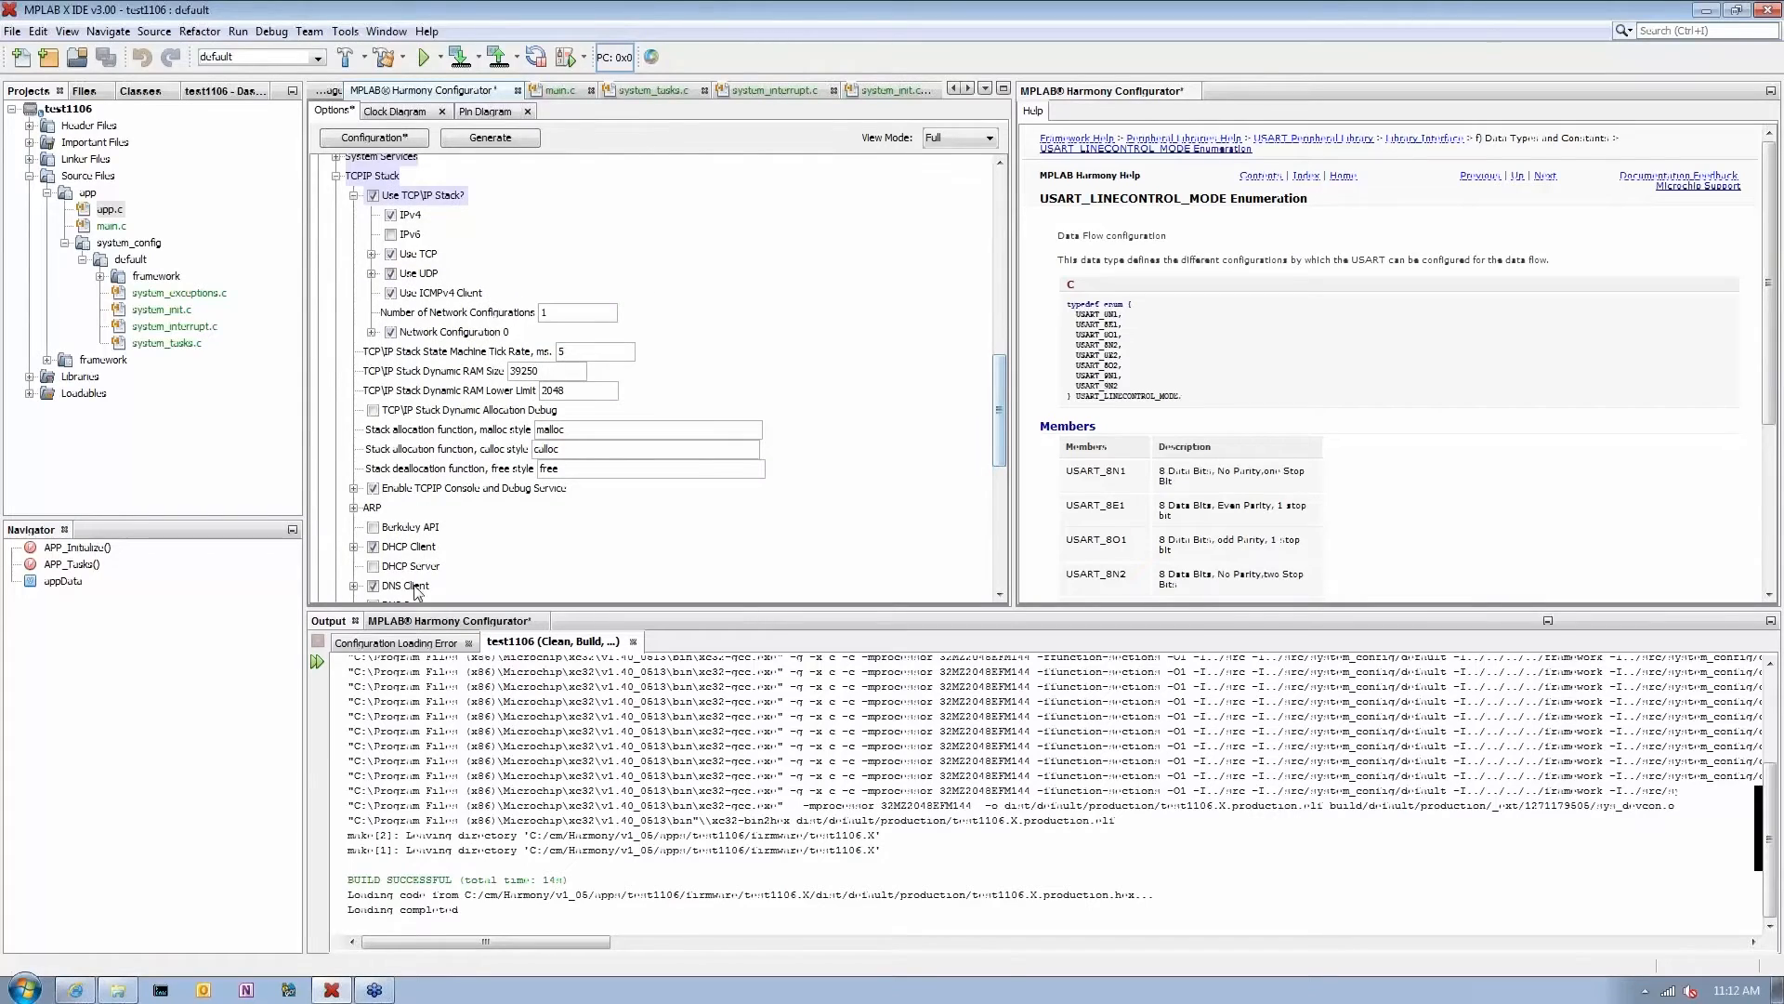
pyautogui.moveTo(539, 254)
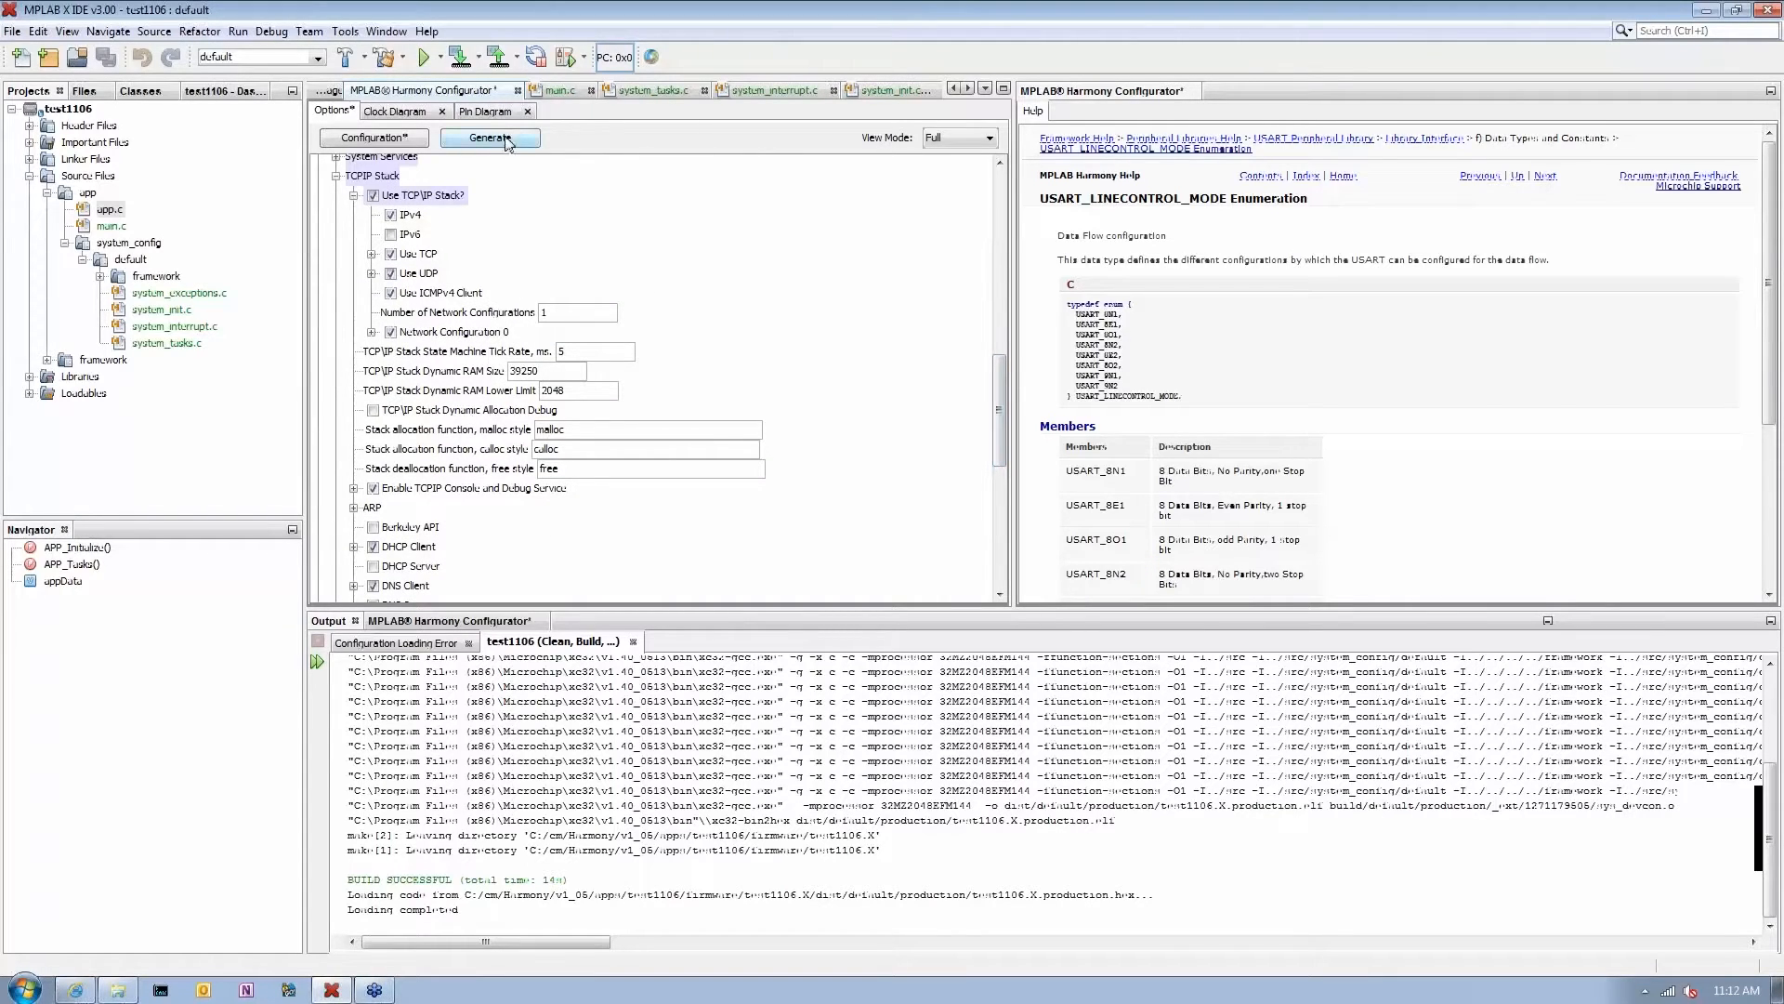
# Step: Generate the project code, saving the modified configuration and confirming file generation
pyautogui.click(490, 137)
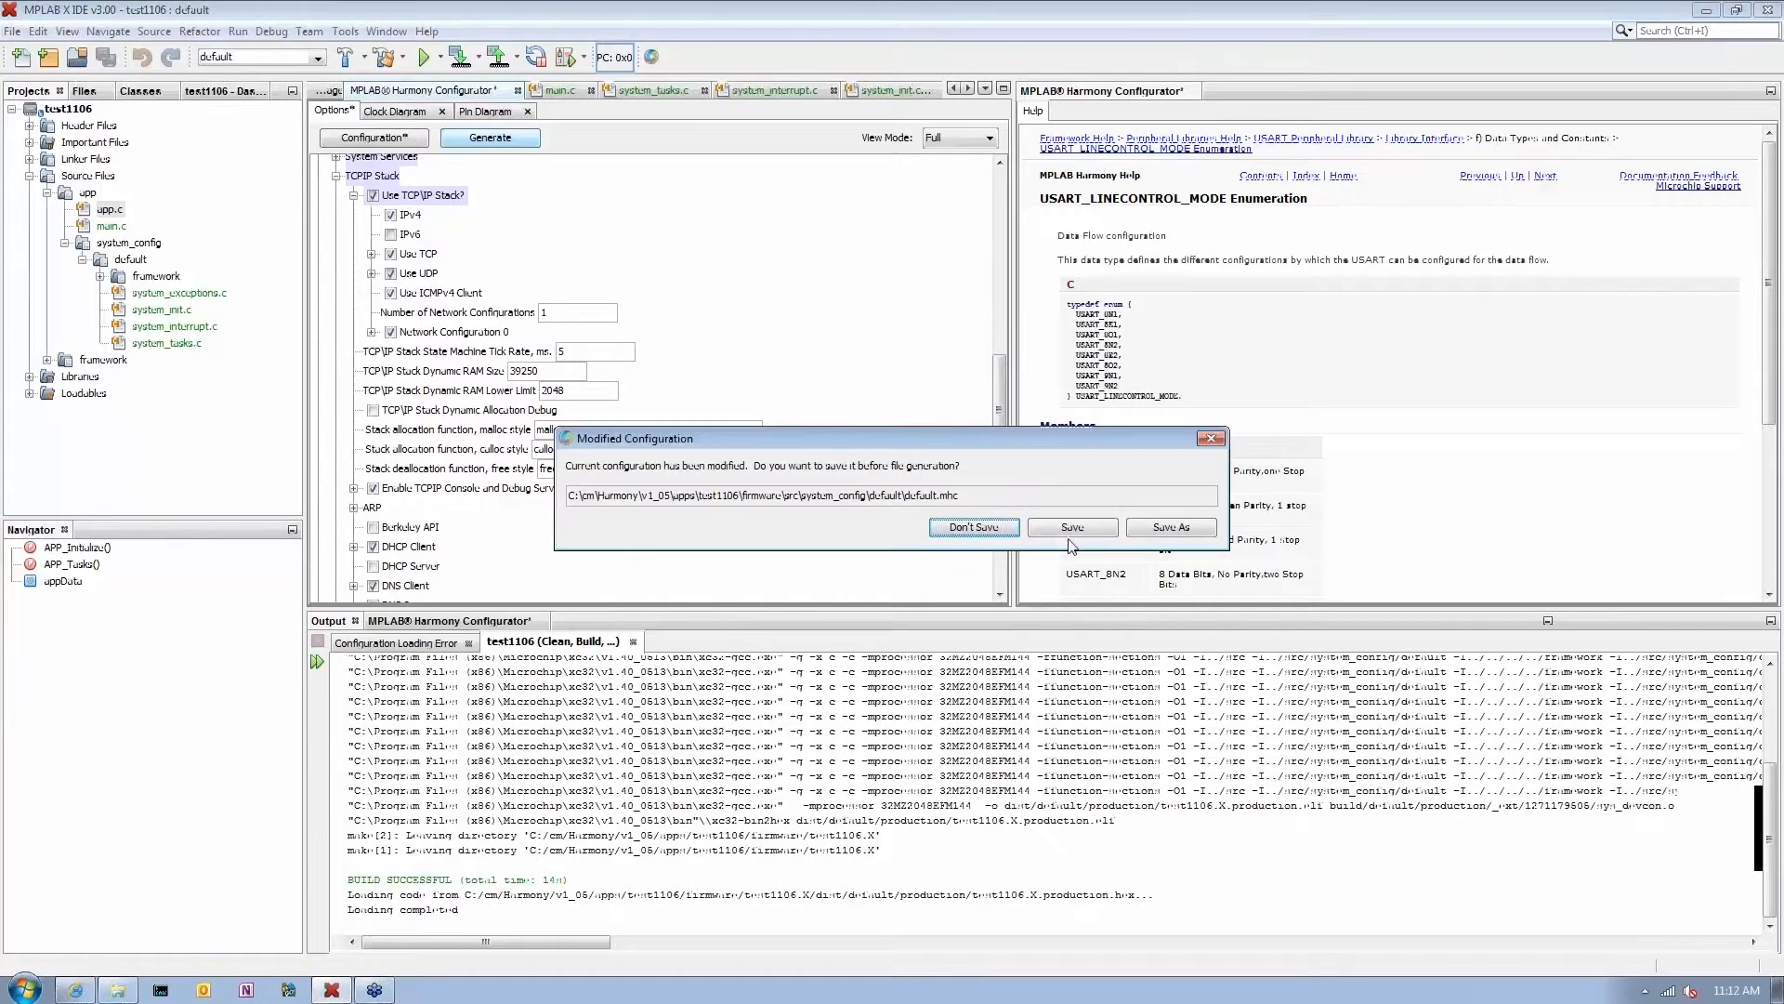
pyautogui.click(974, 528)
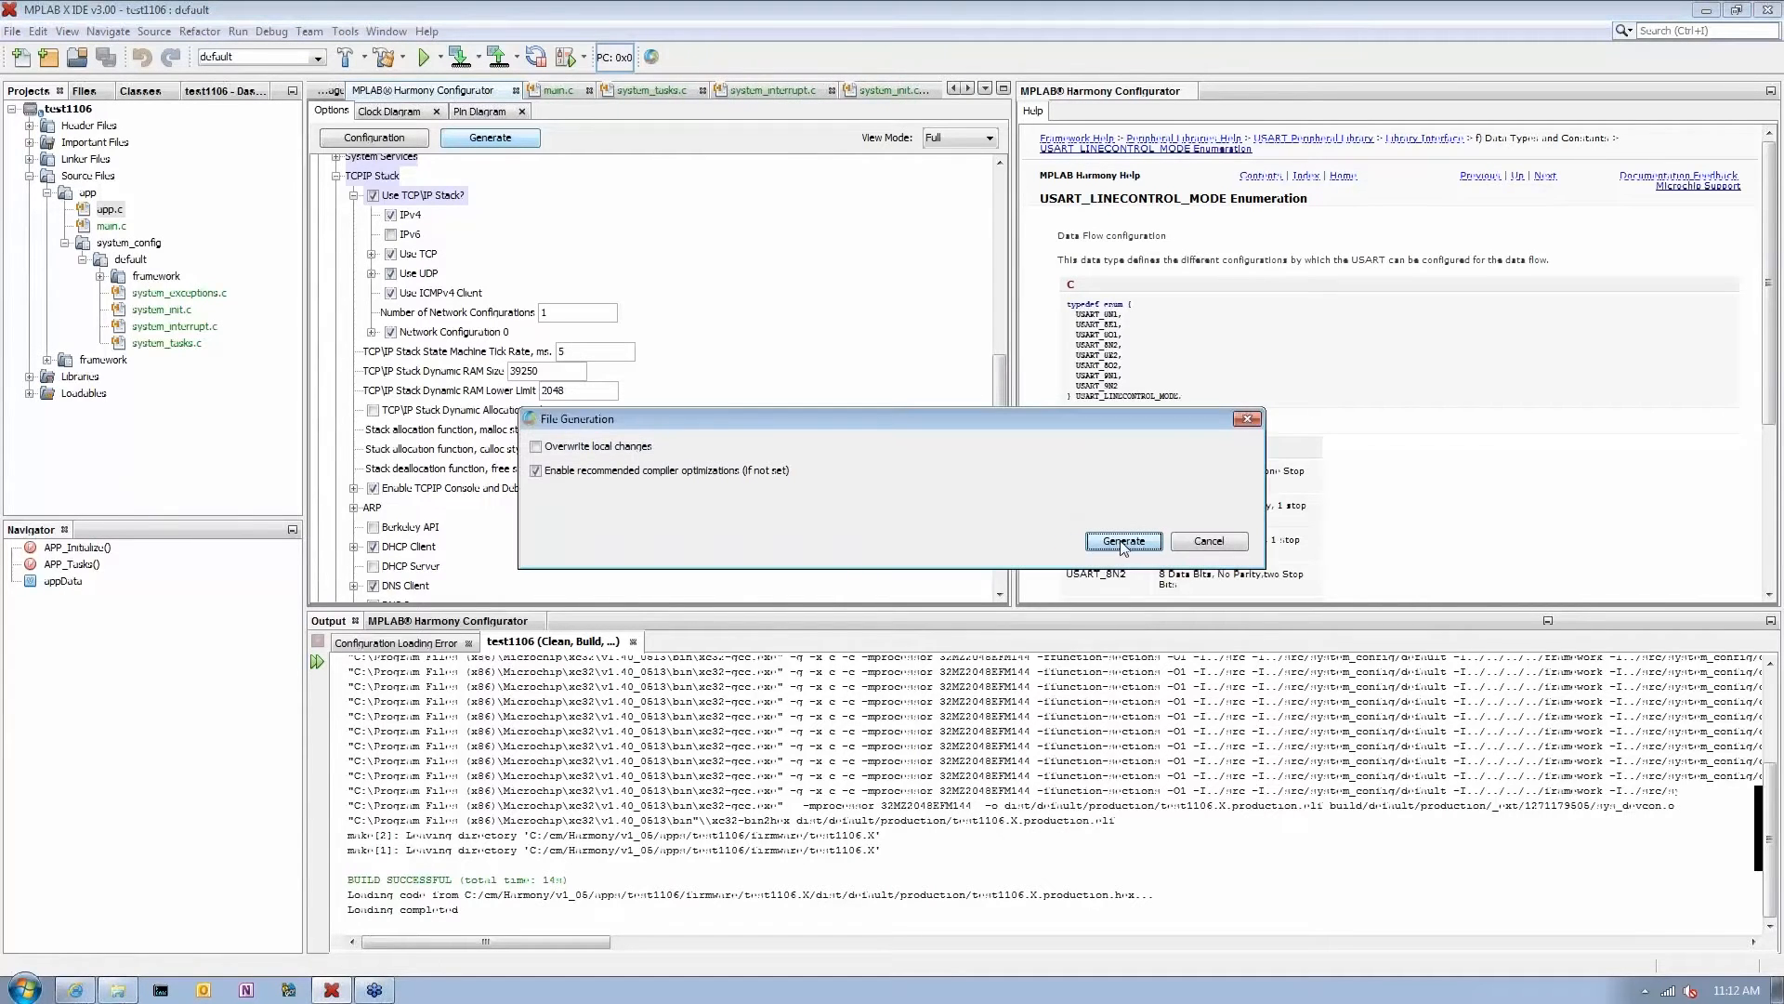
pyautogui.click(1124, 541)
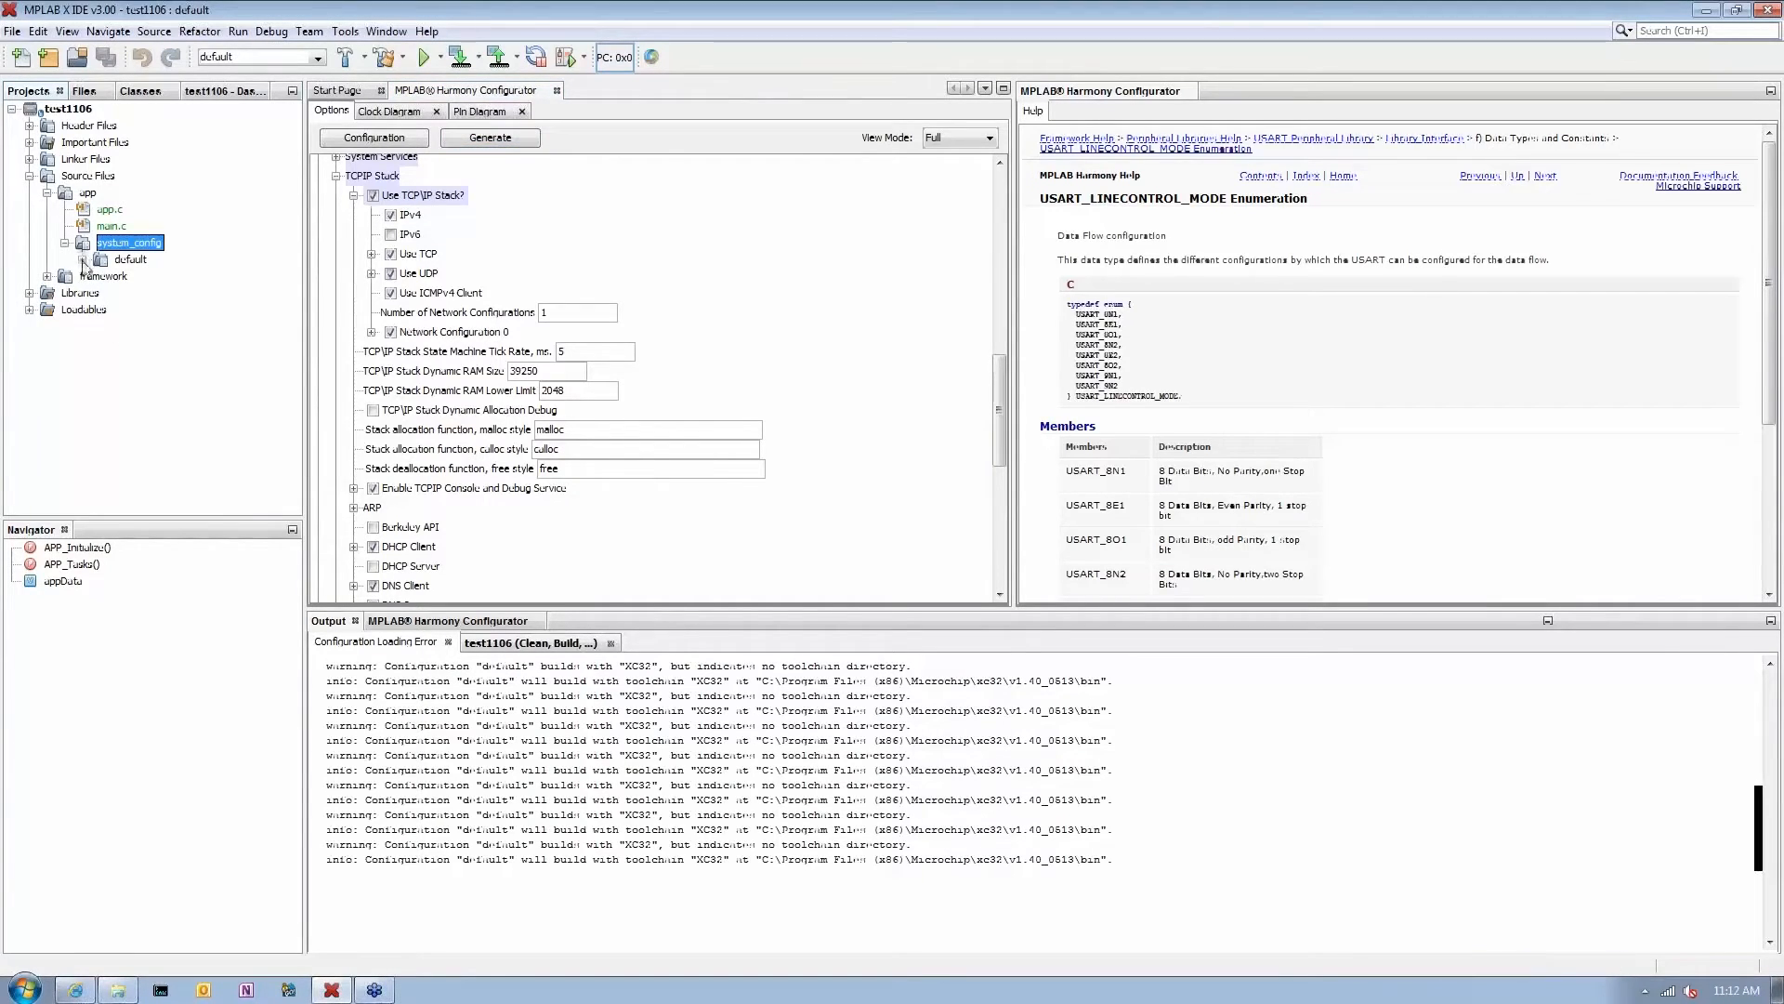
# Step: Open system_init.c from system_config and scroll to its SYS_Initialize driver and service calls
pyautogui.click(84, 259)
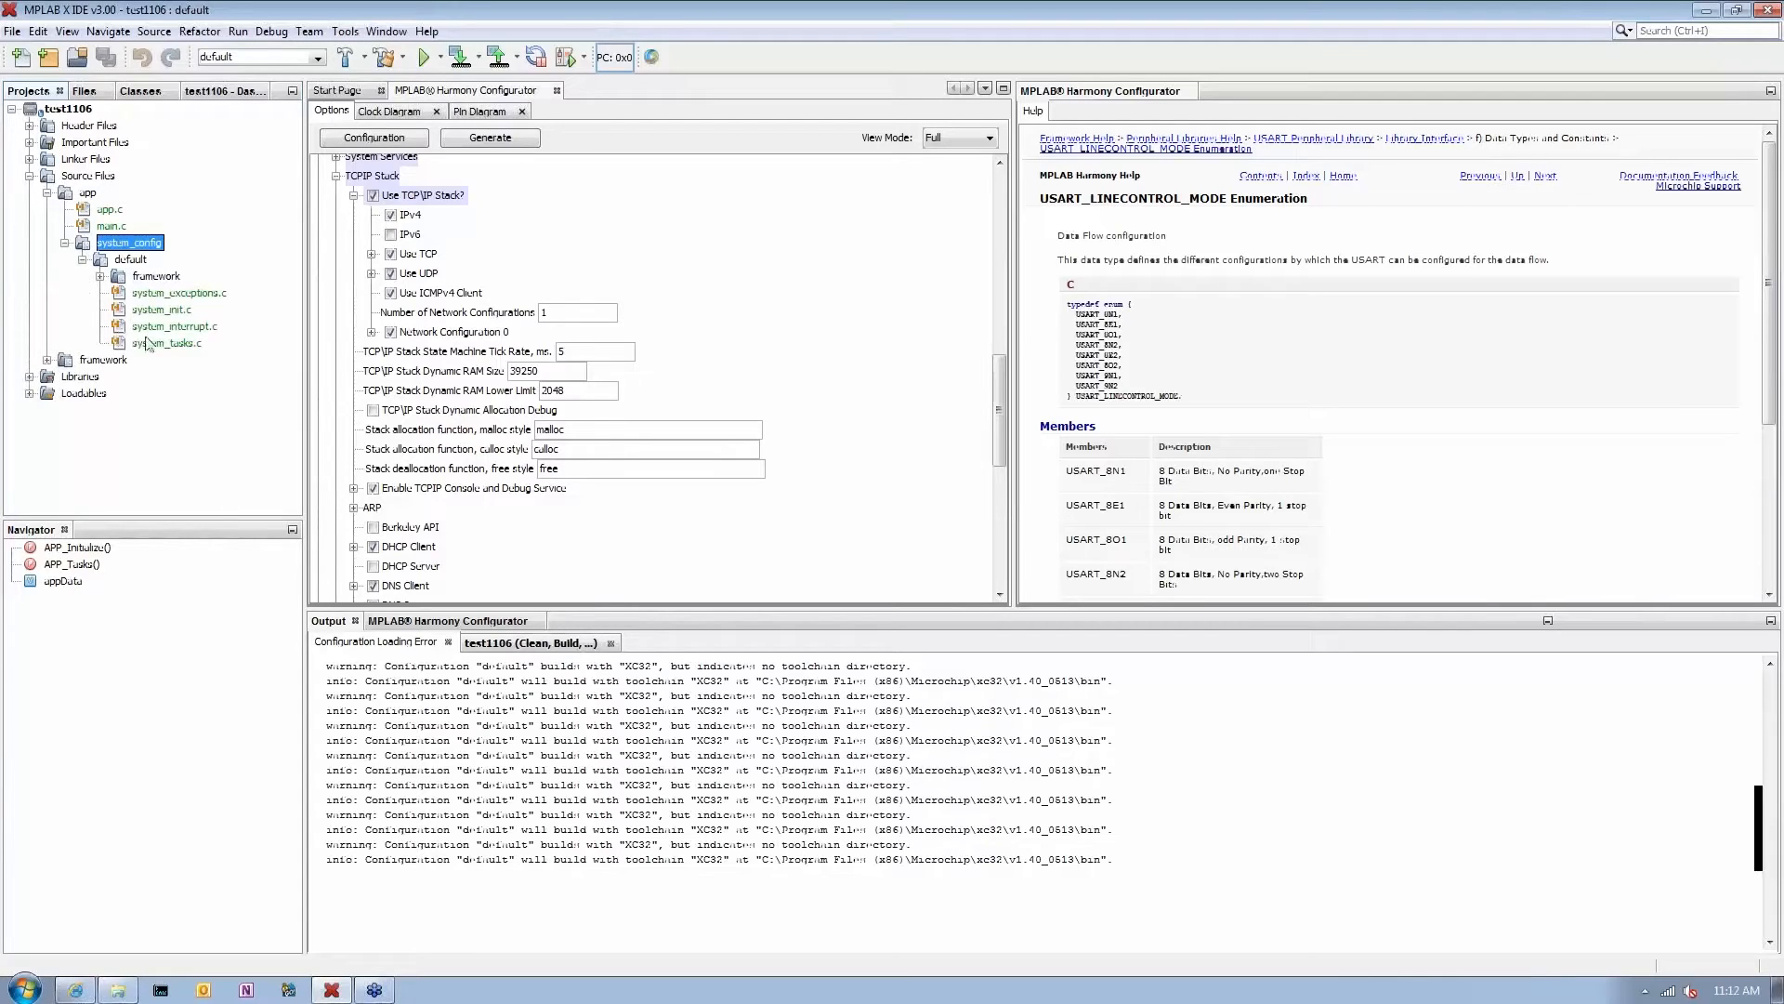
pyautogui.moveTo(127, 320)
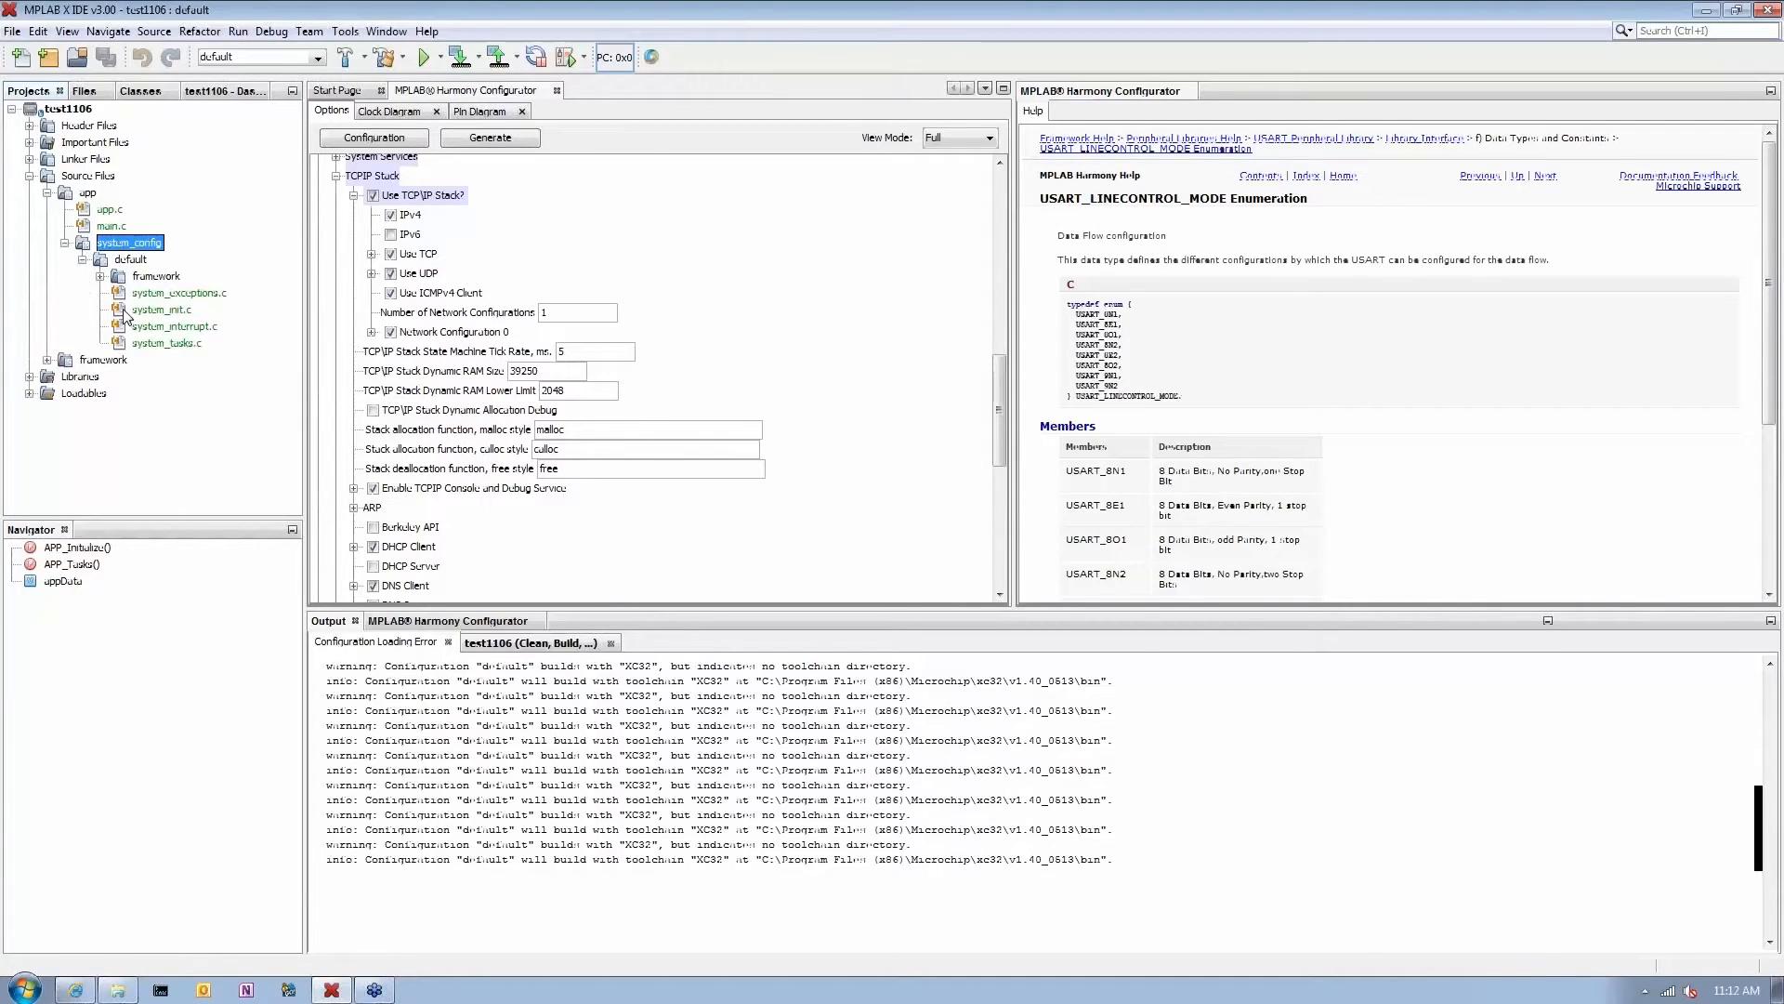
pyautogui.doubleClick(164, 309)
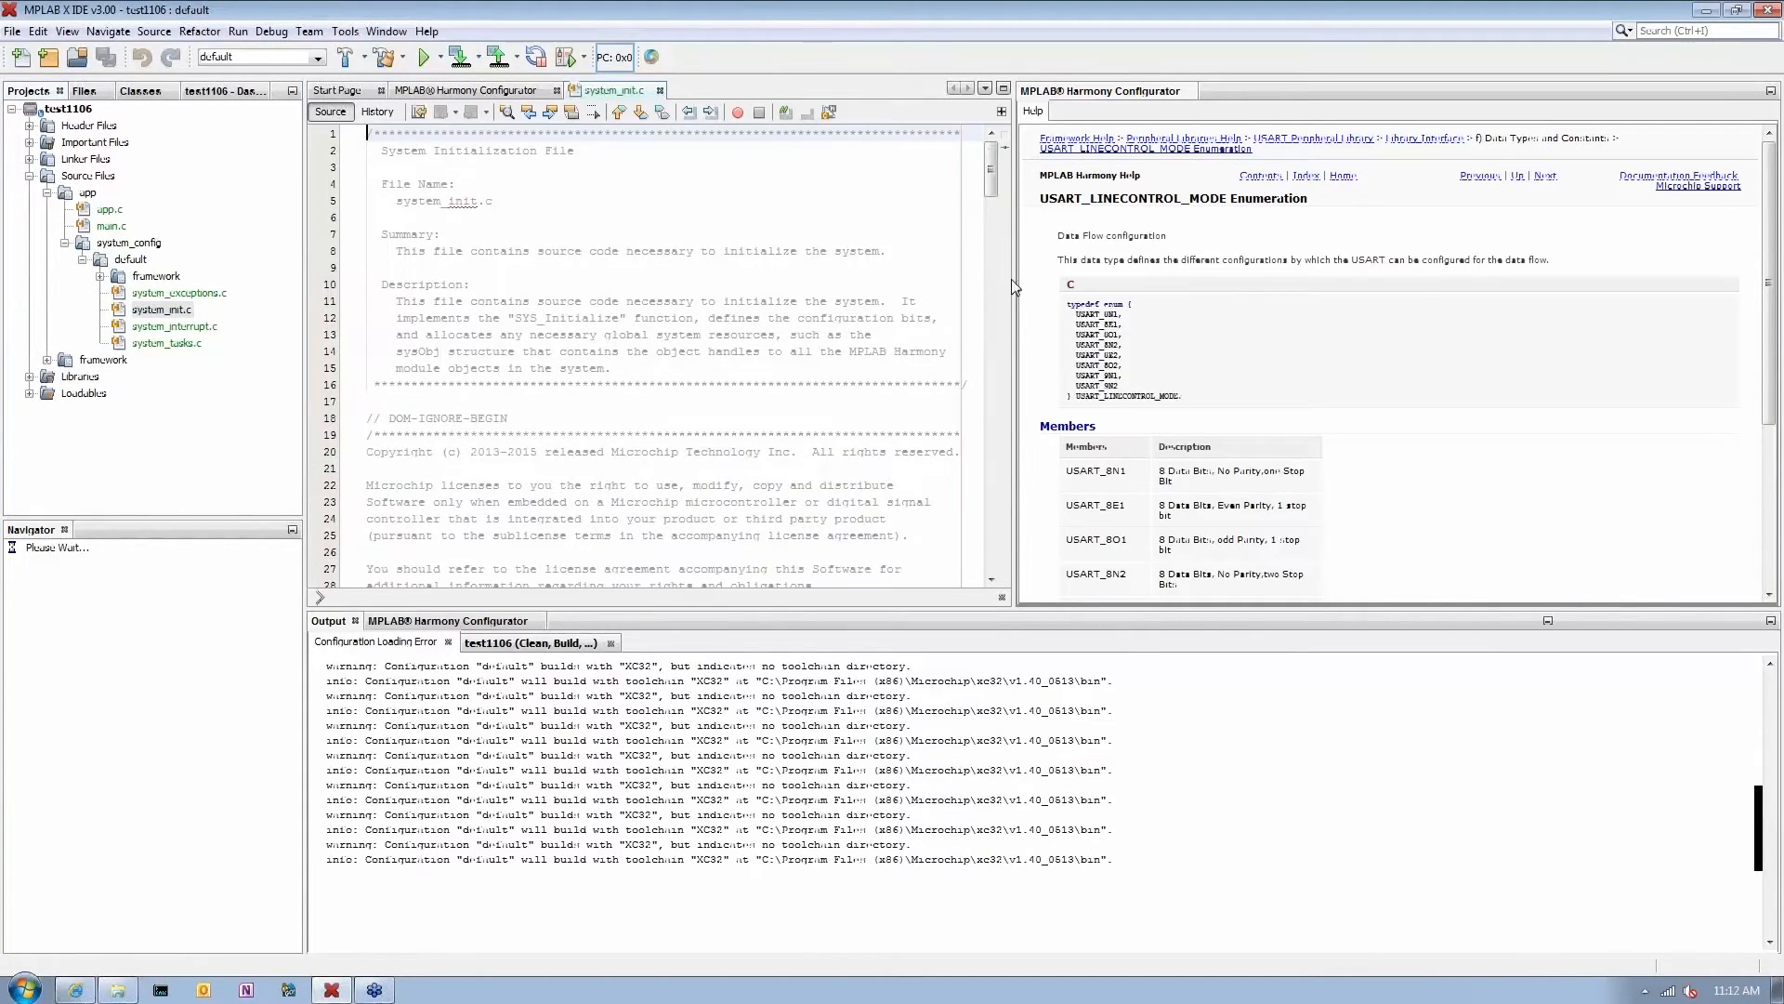
pyautogui.scroll(-3)
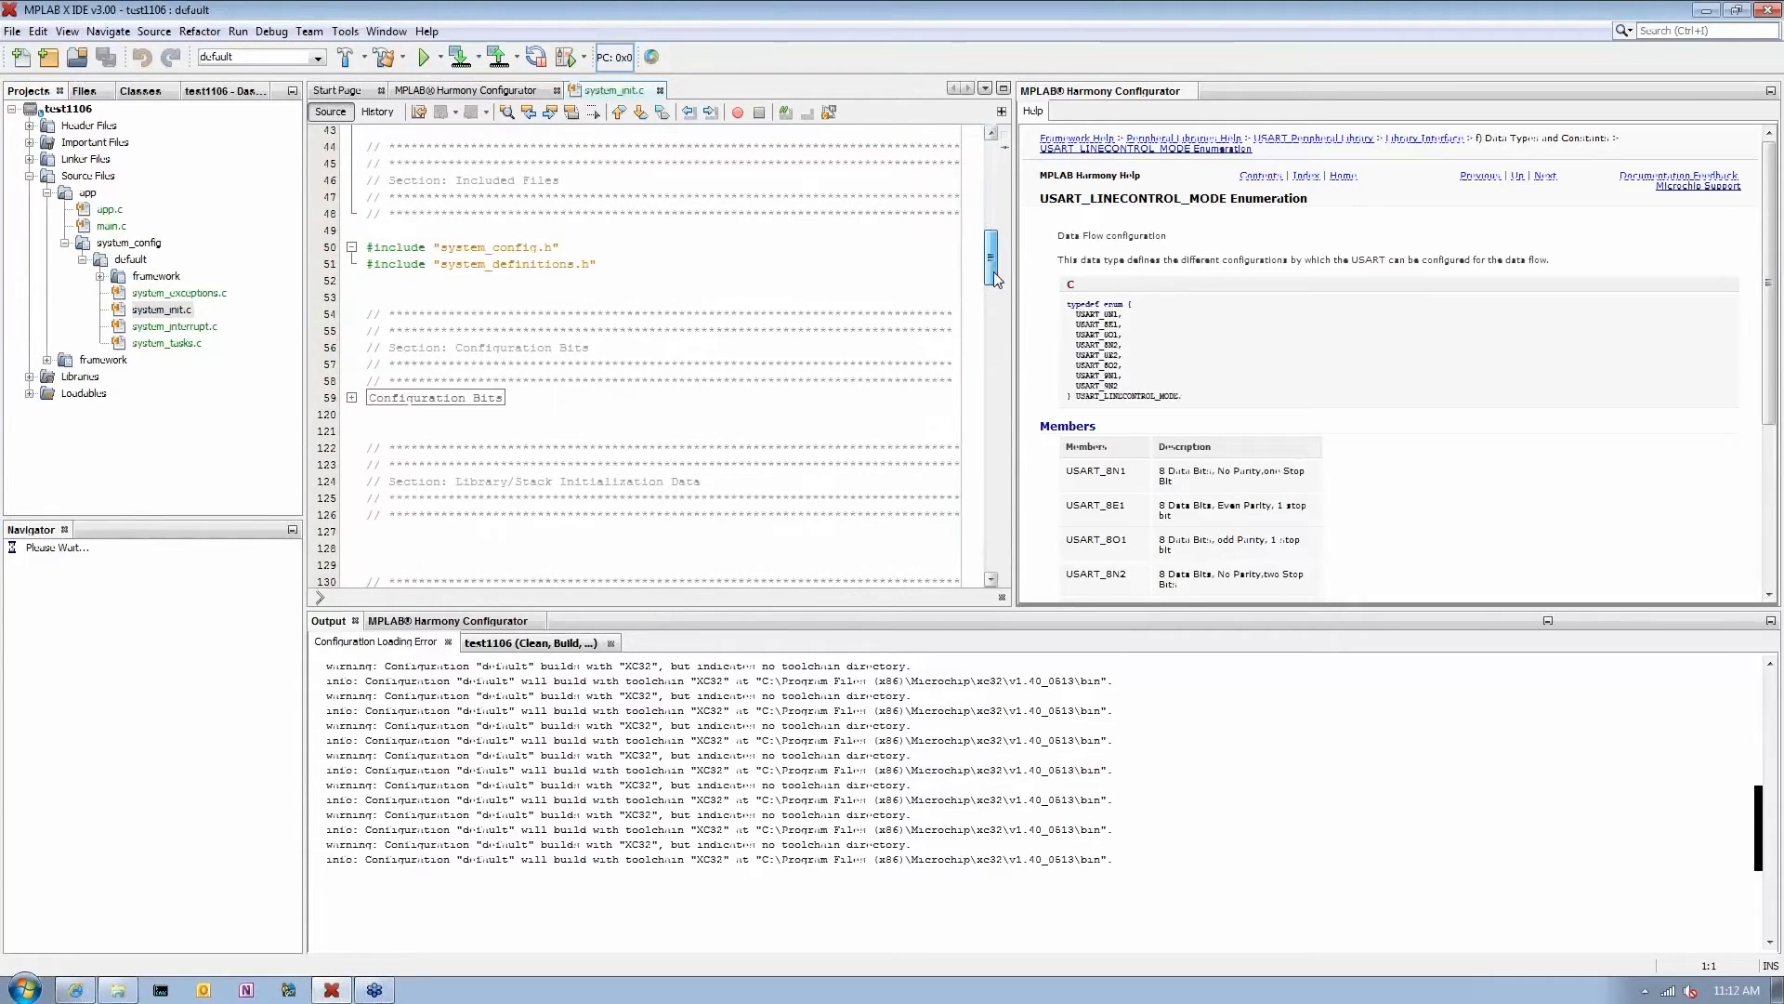
pyautogui.scroll(-3)
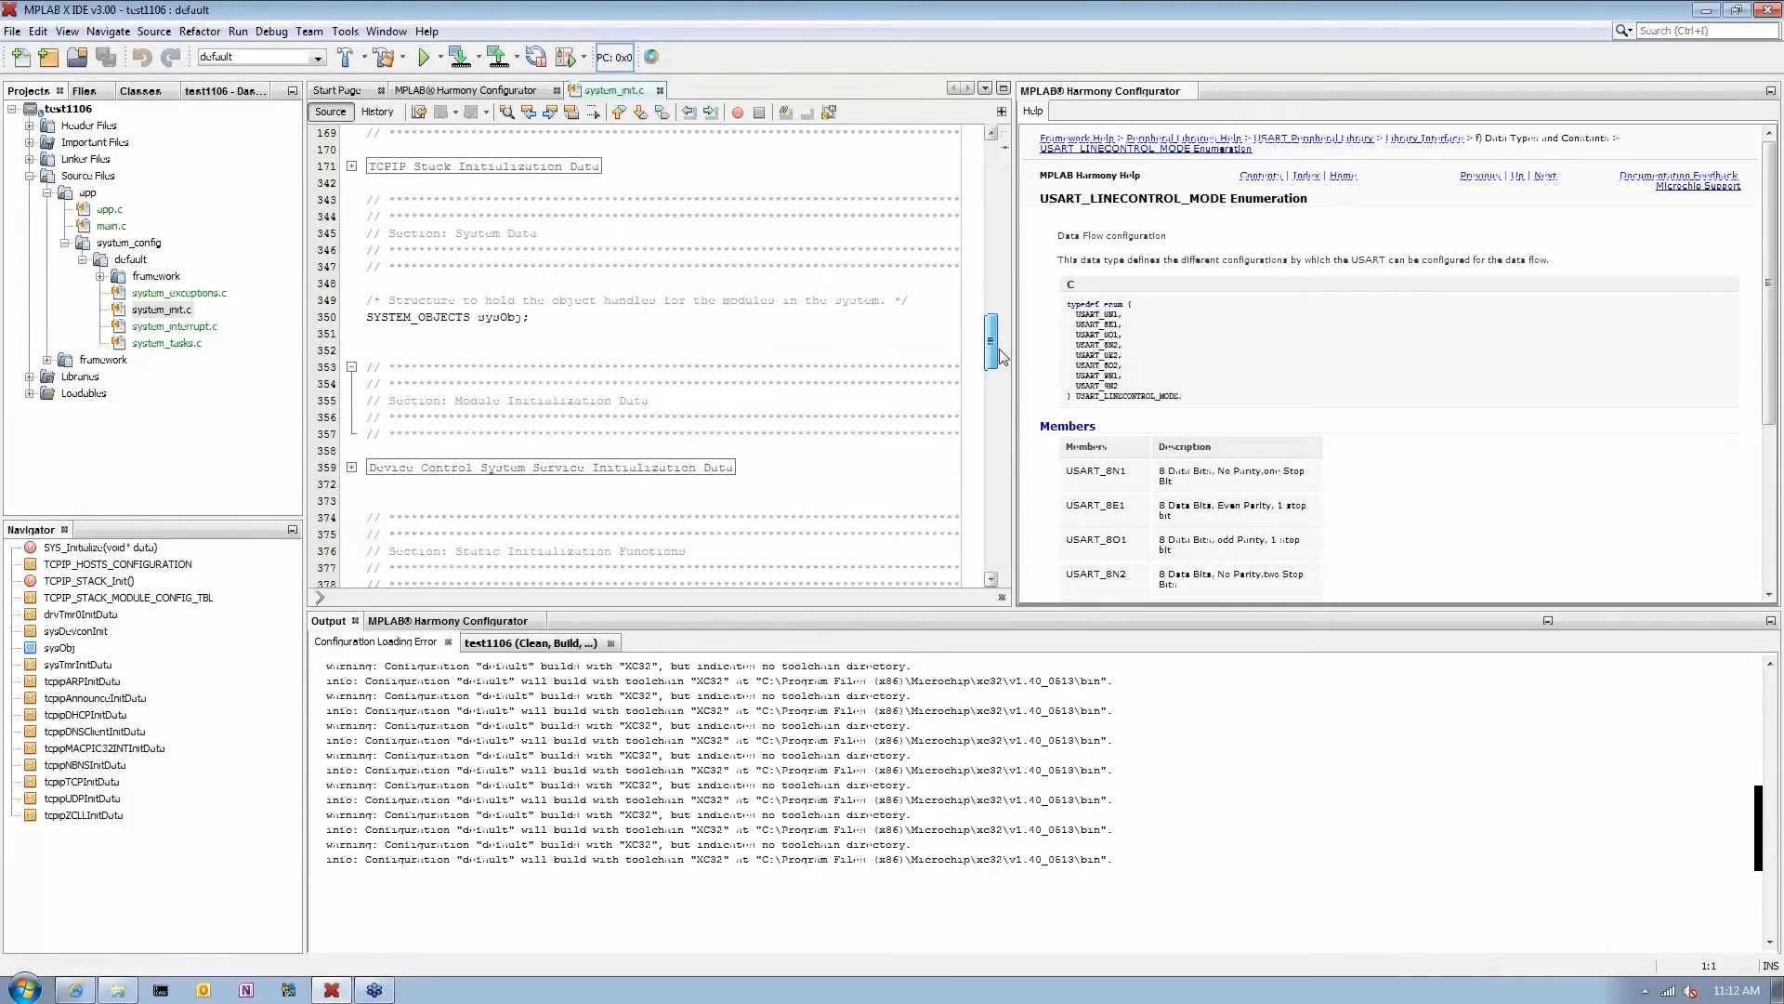
pyautogui.scroll(-3)
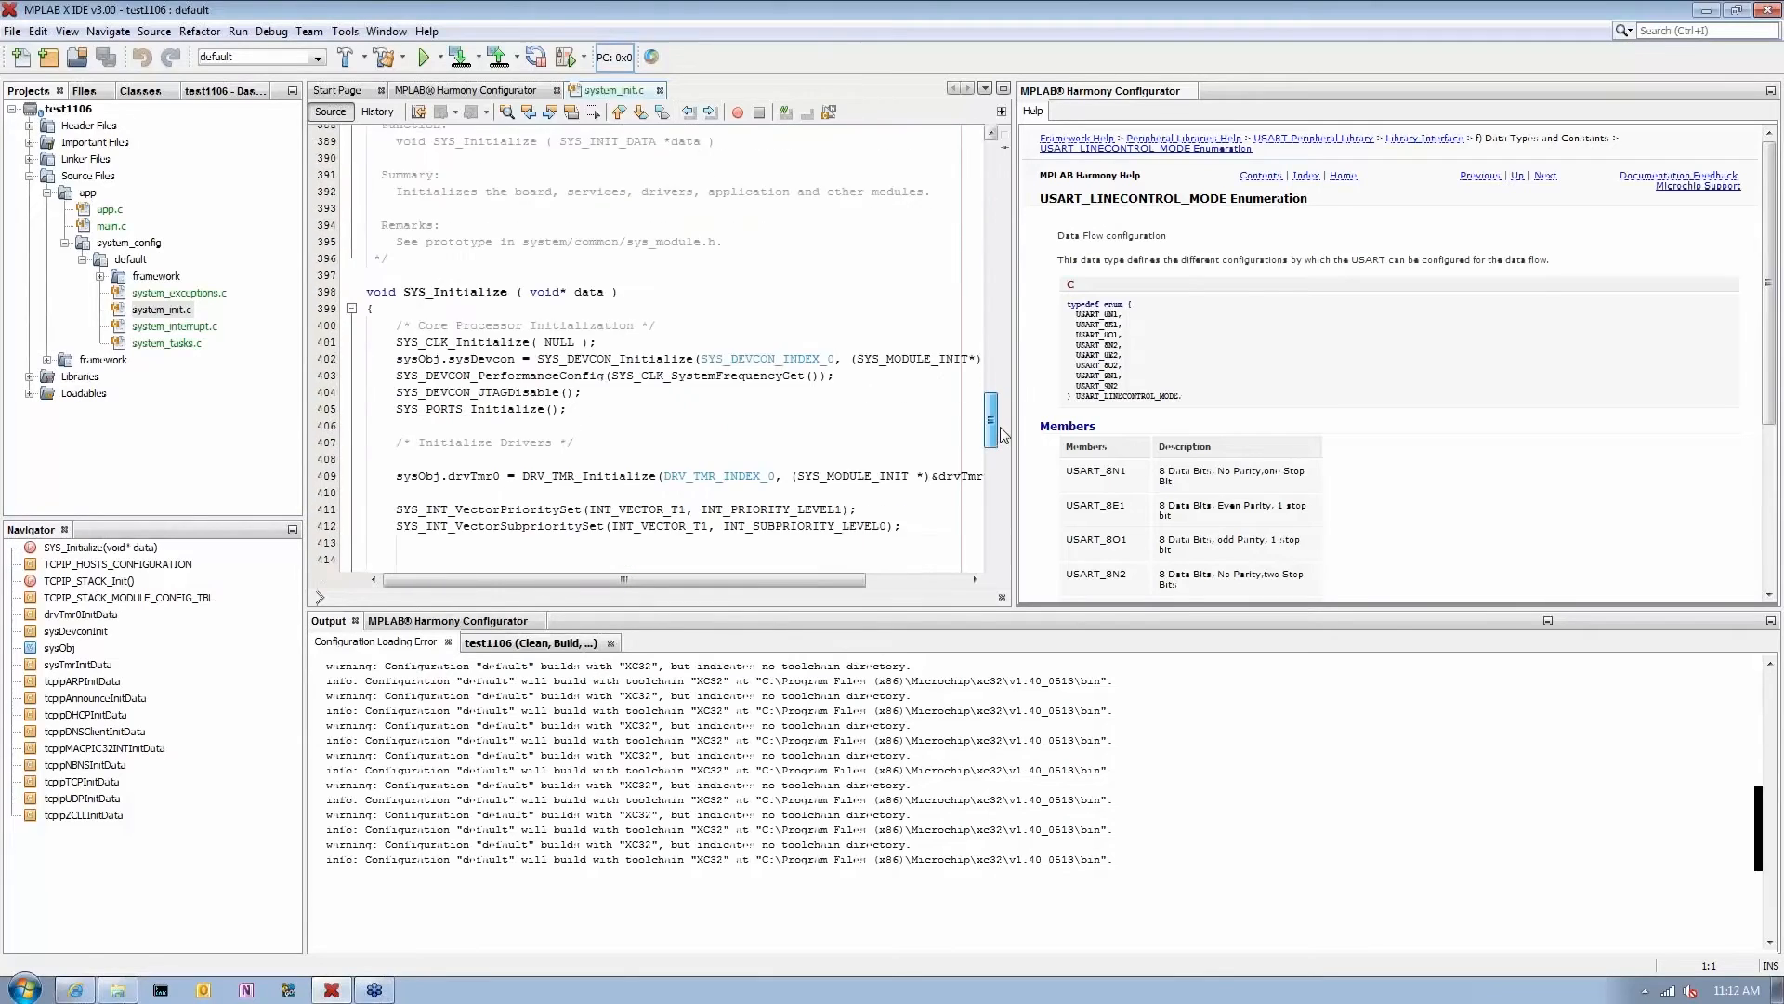
pyautogui.scroll(-3)
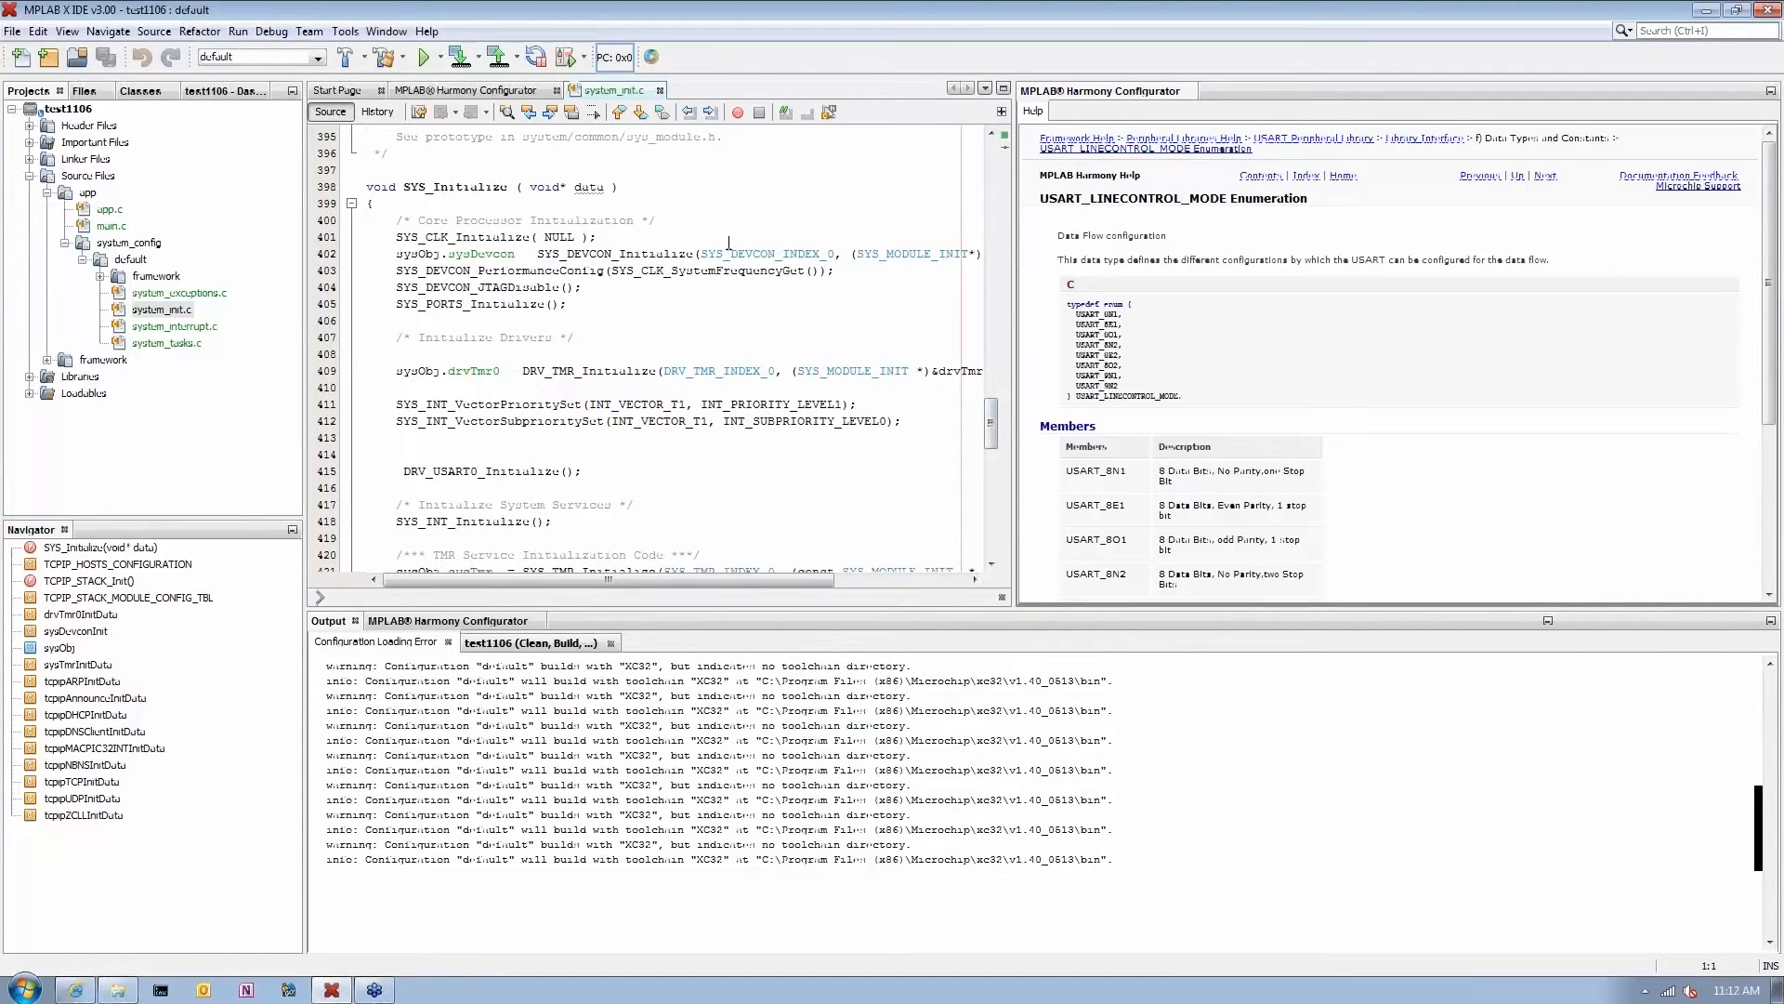
pyautogui.moveTo(991, 426)
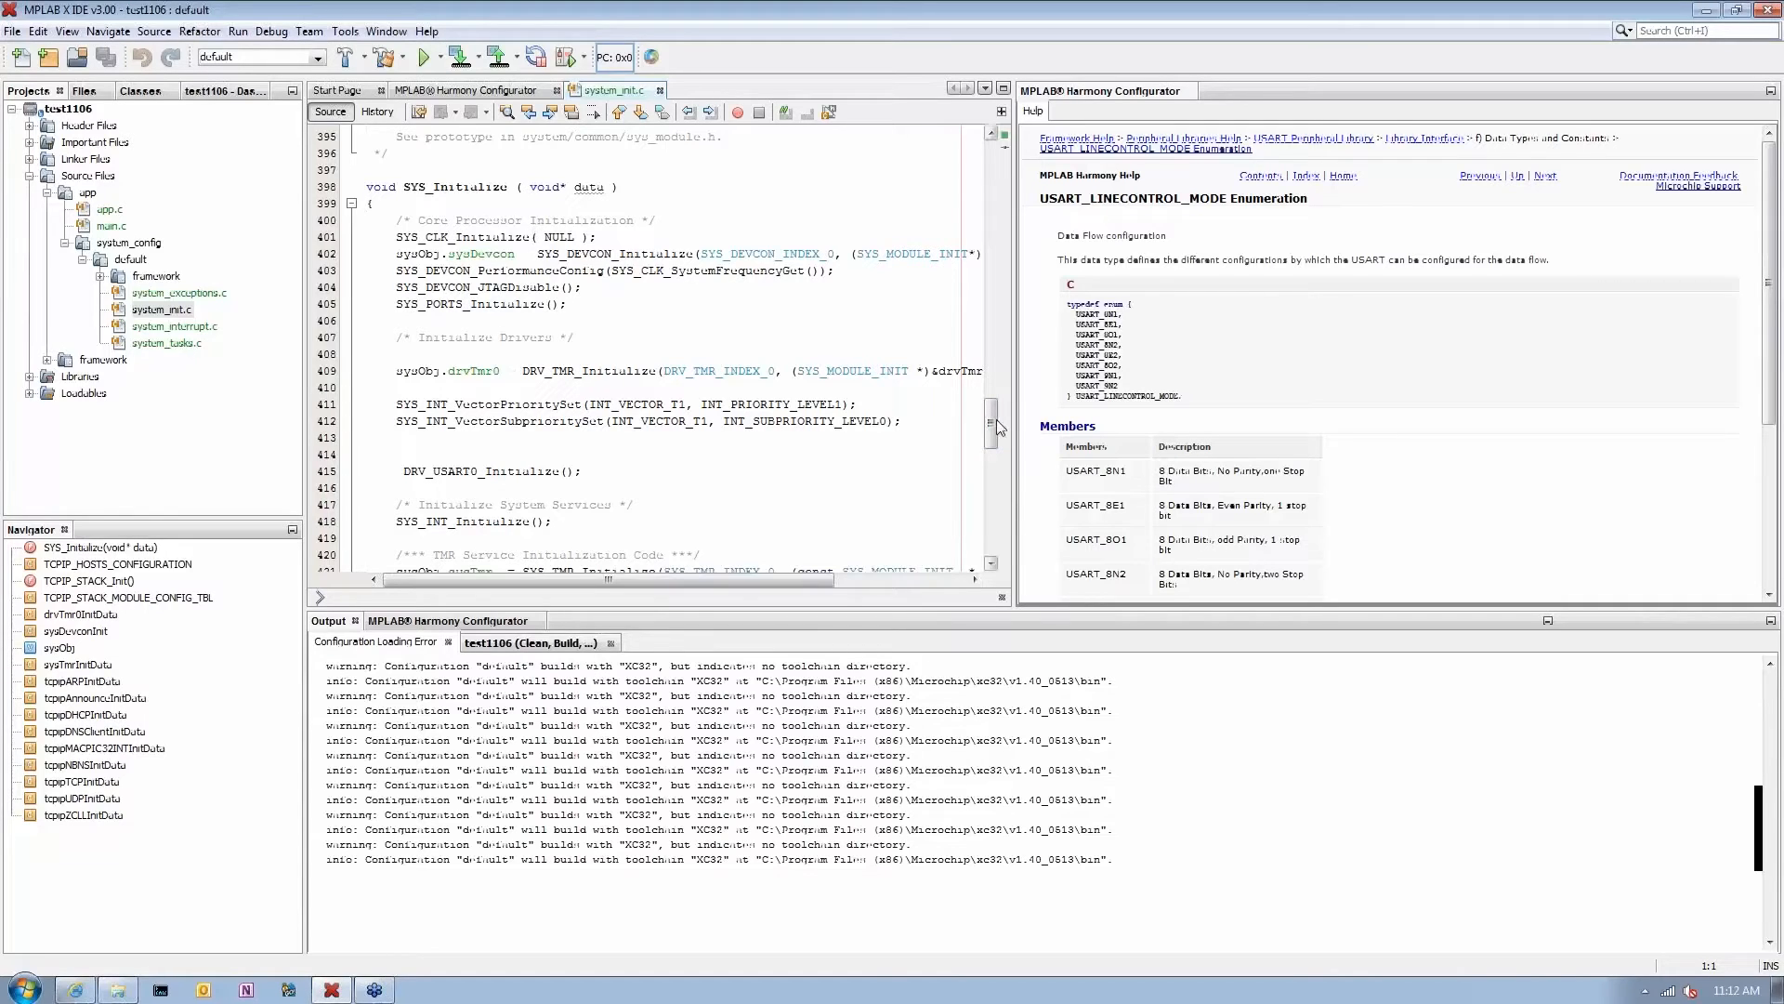
pyautogui.scroll(-3)
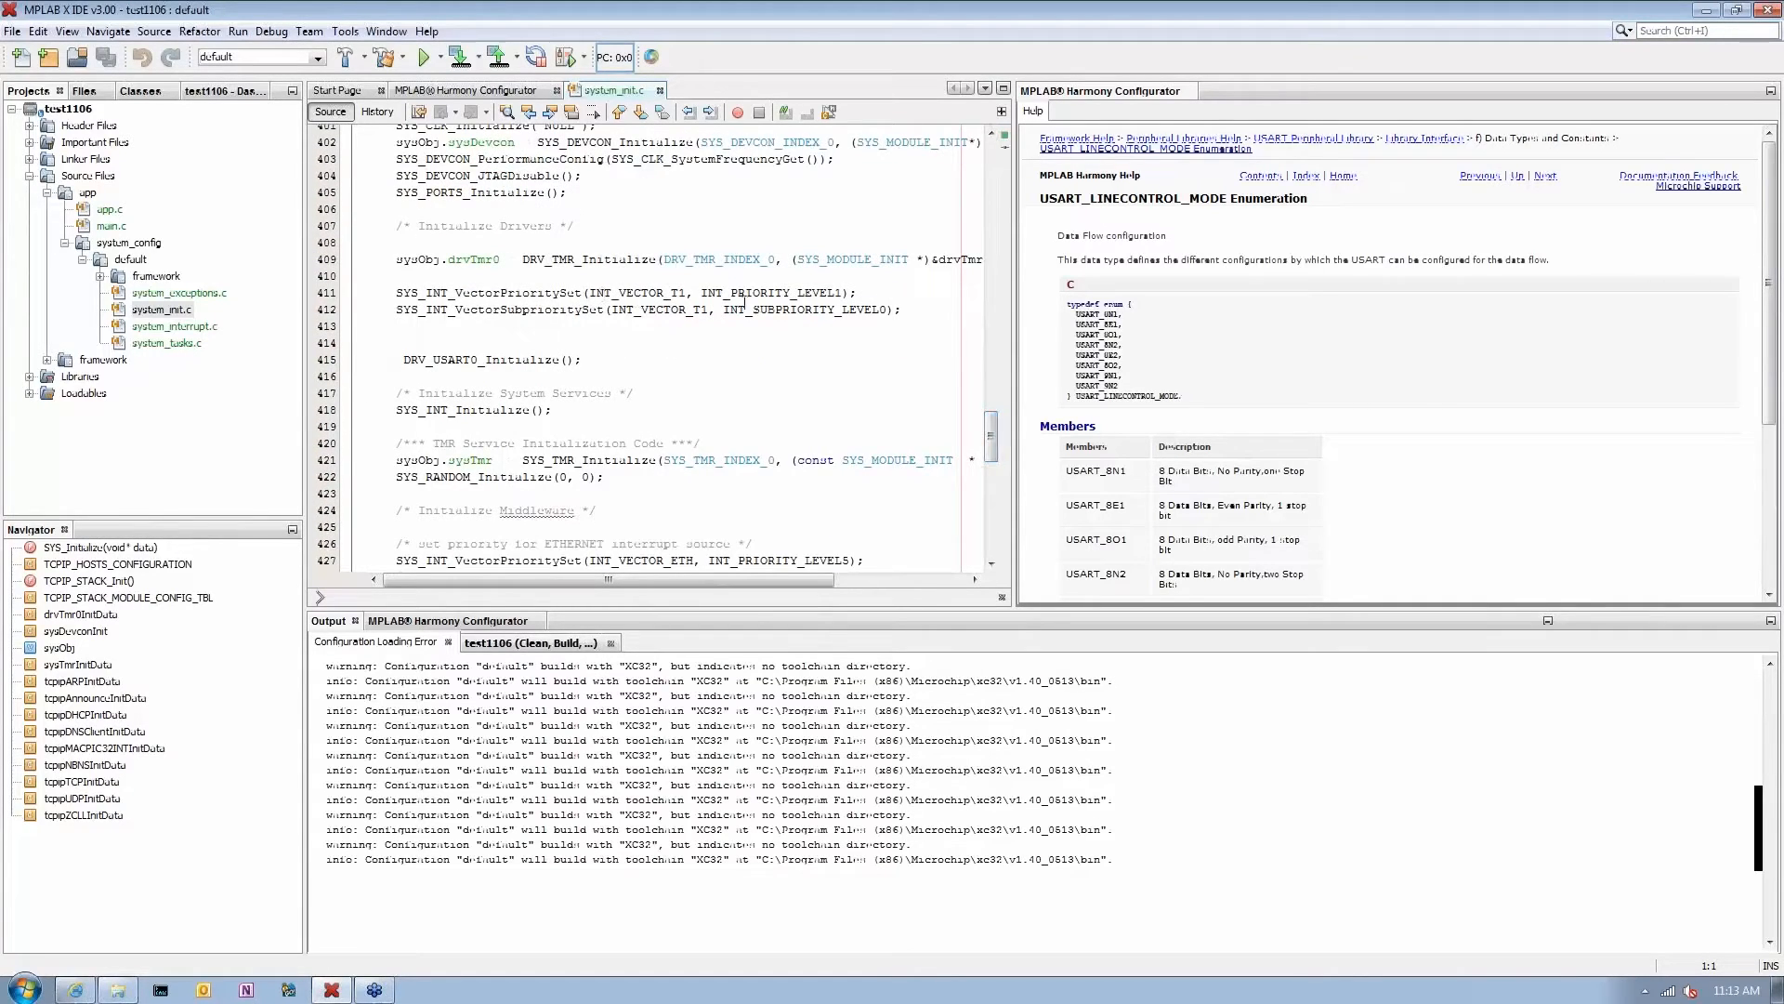
pyautogui.moveTo(946, 403)
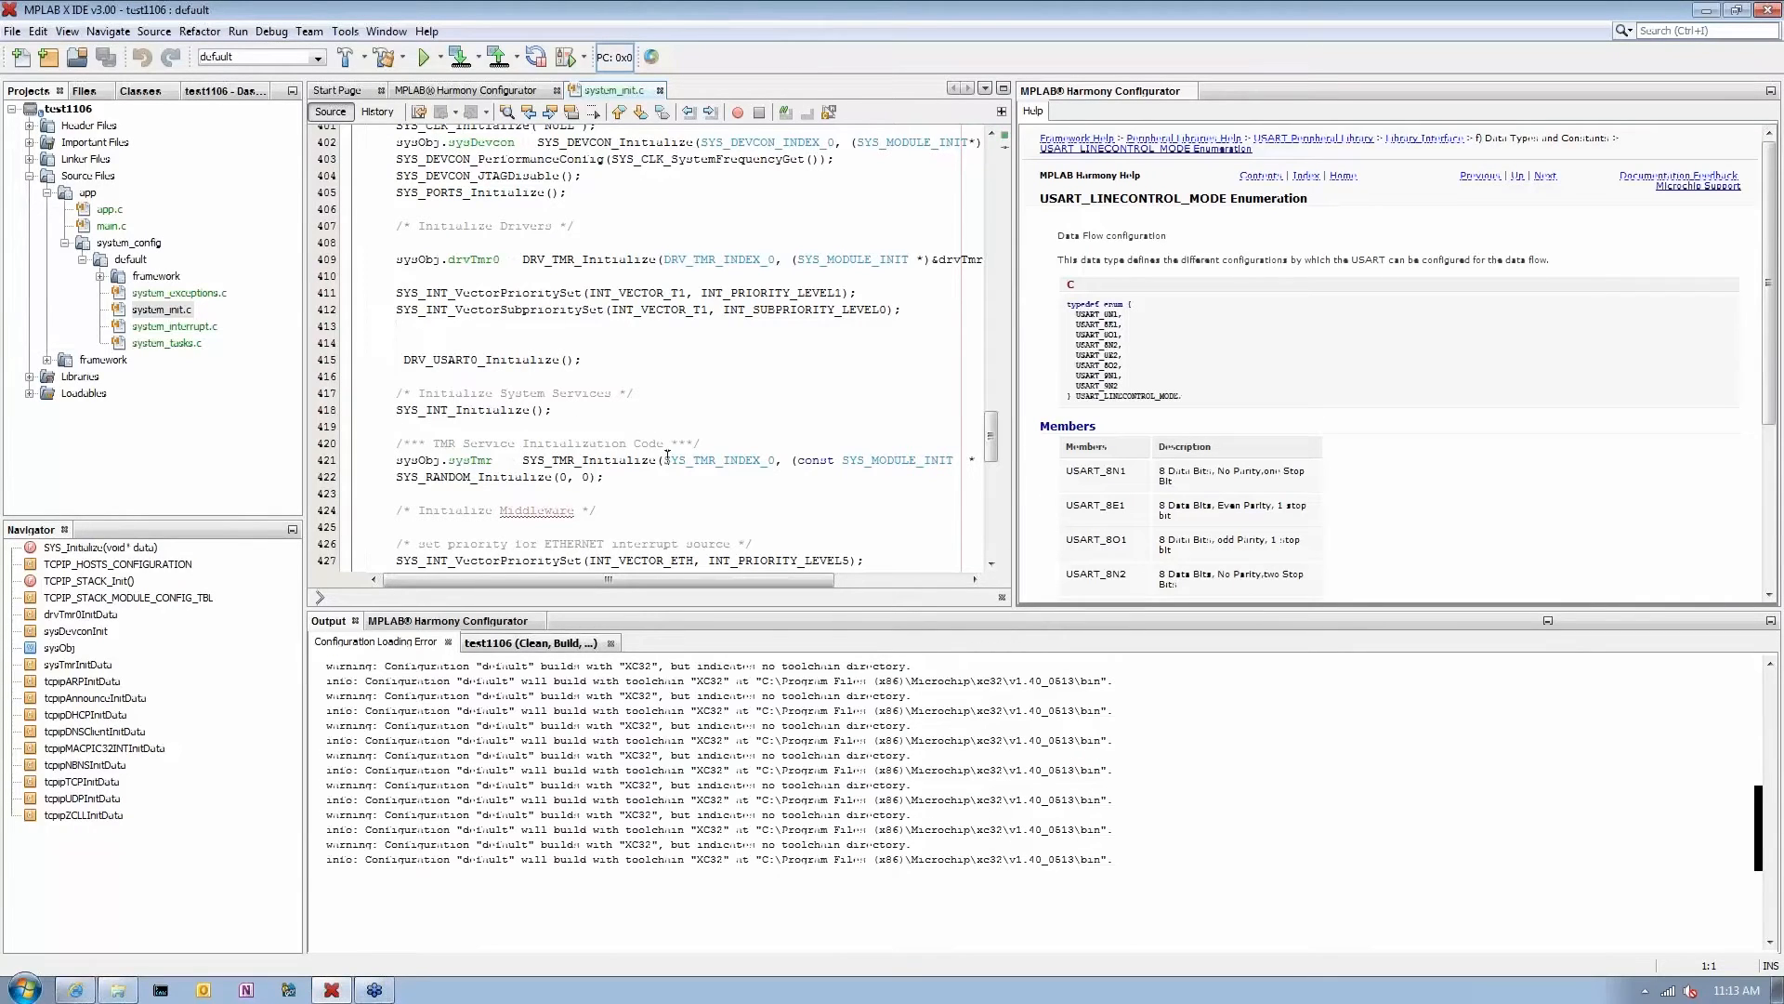
# Step: Scroll to the TCPIP_STACK_Init, interrupt enable and APP_Initialize calls ending SYS_Initialize
pyautogui.scroll(-3)
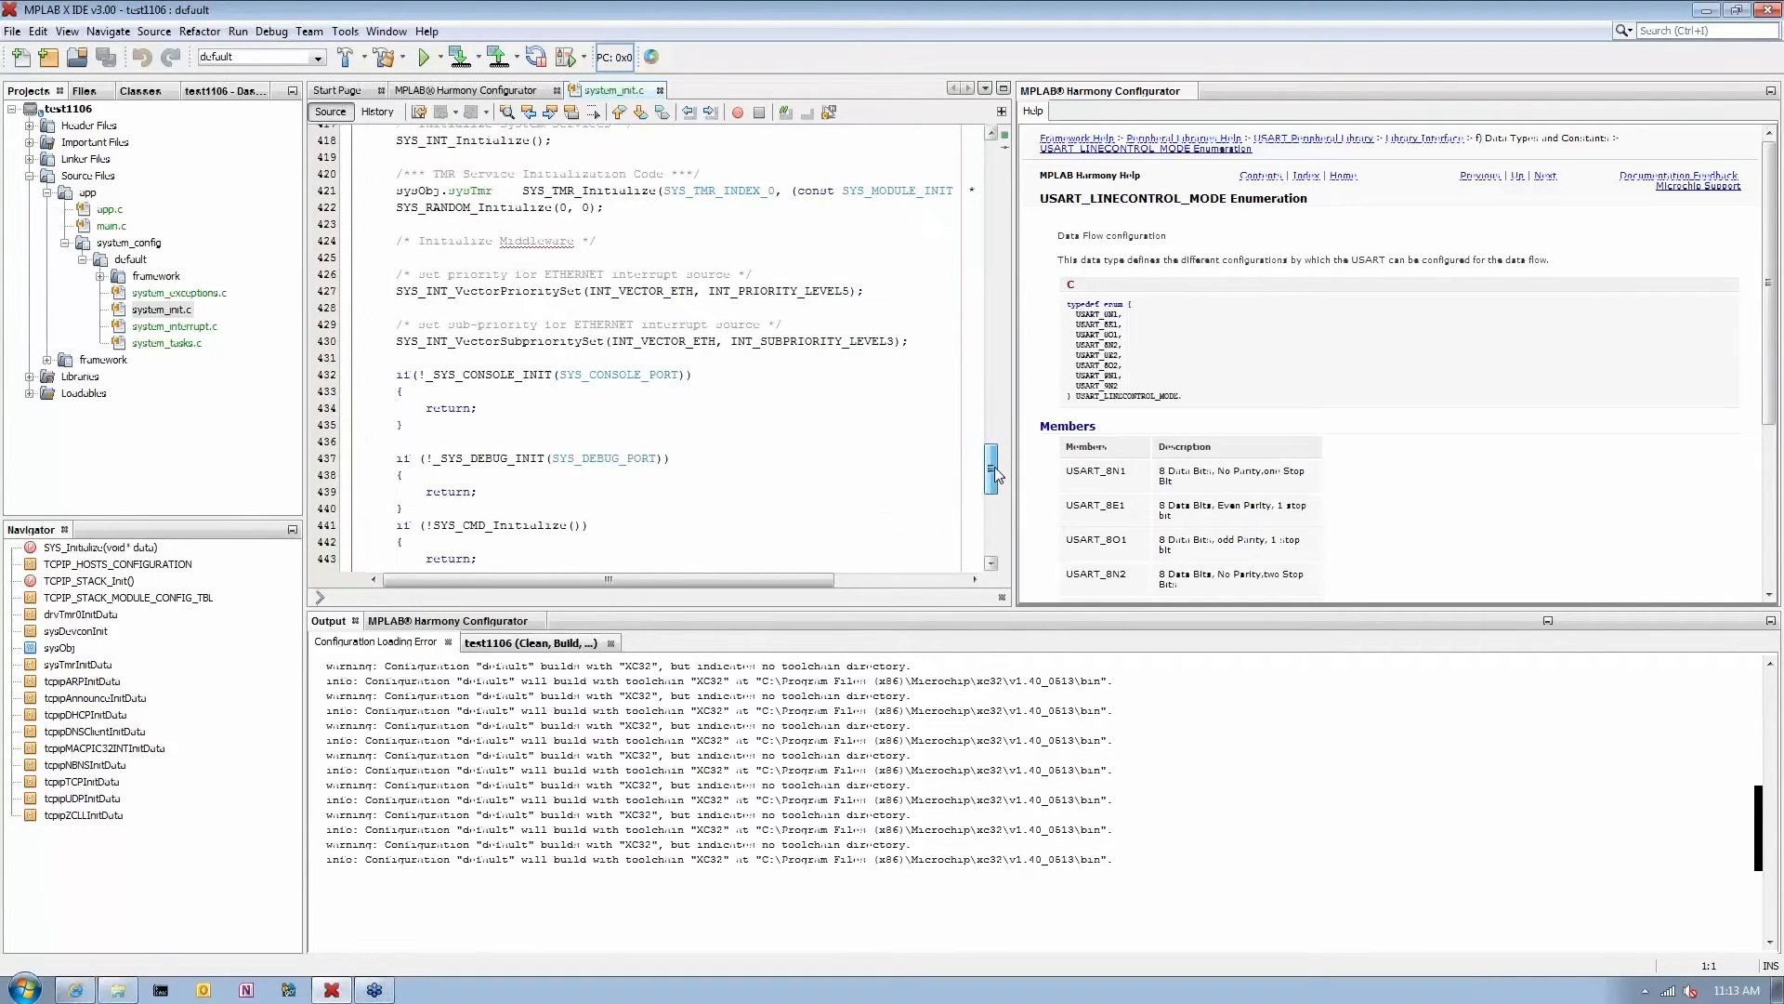
pyautogui.scroll(-3)
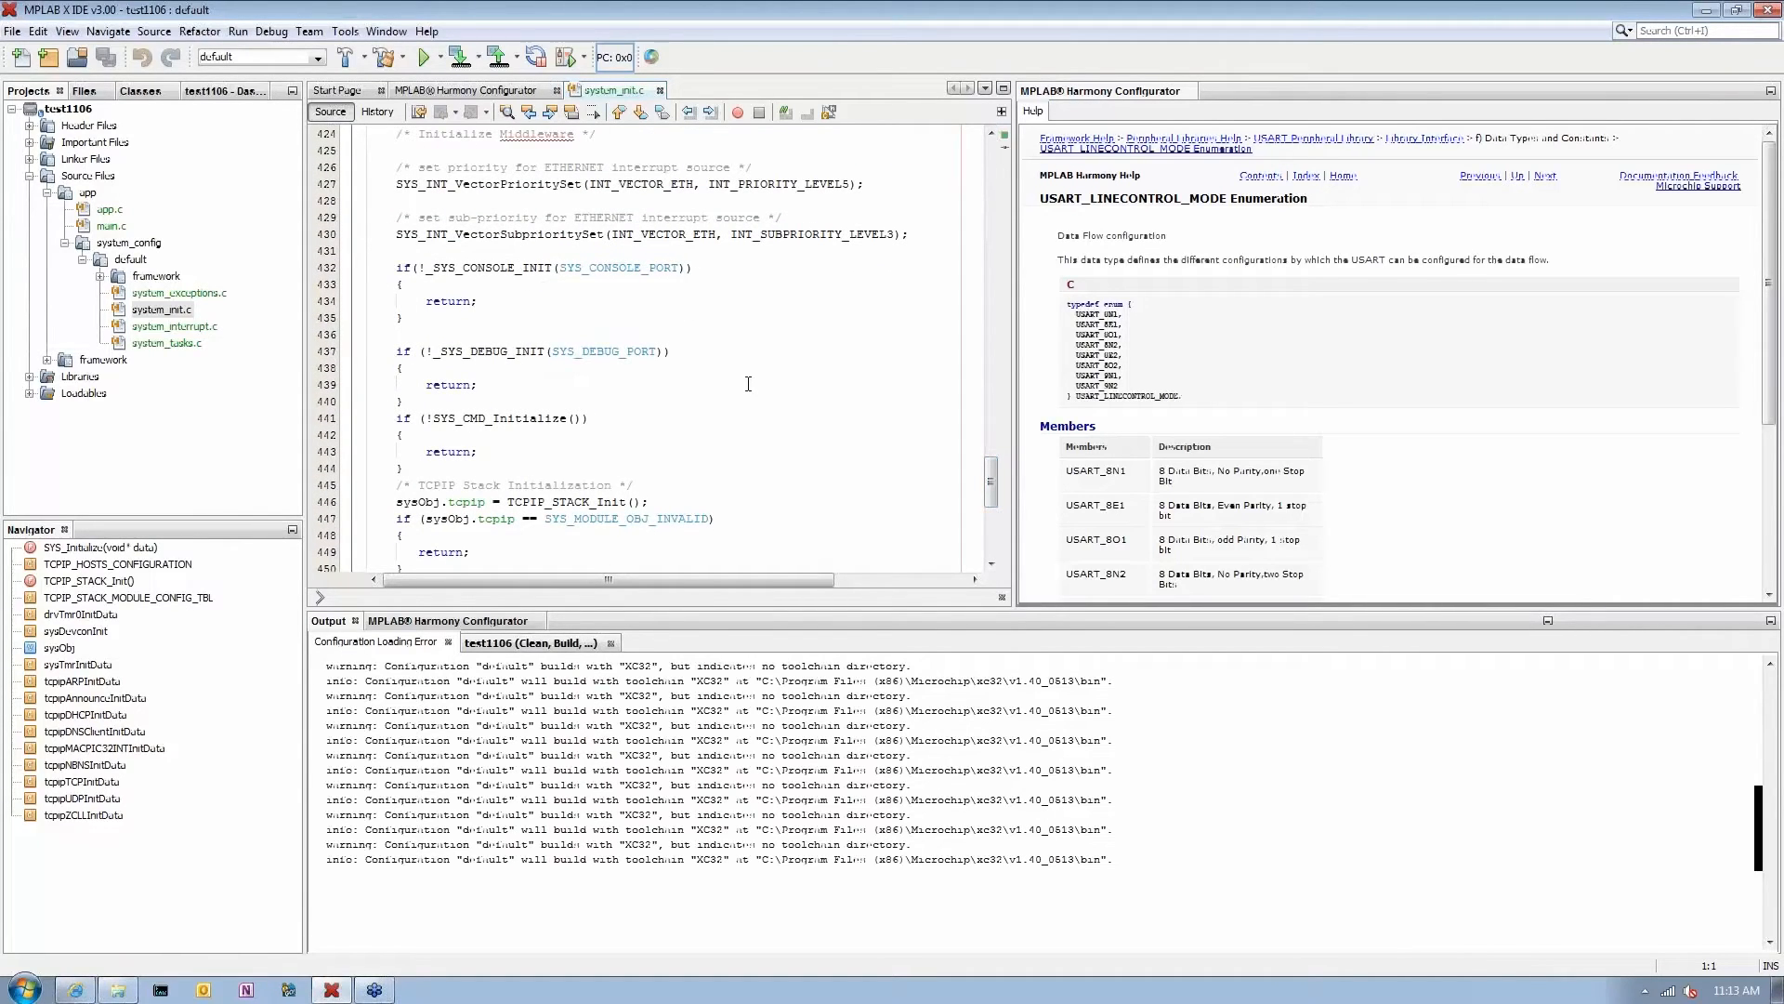
pyautogui.scroll(-3)
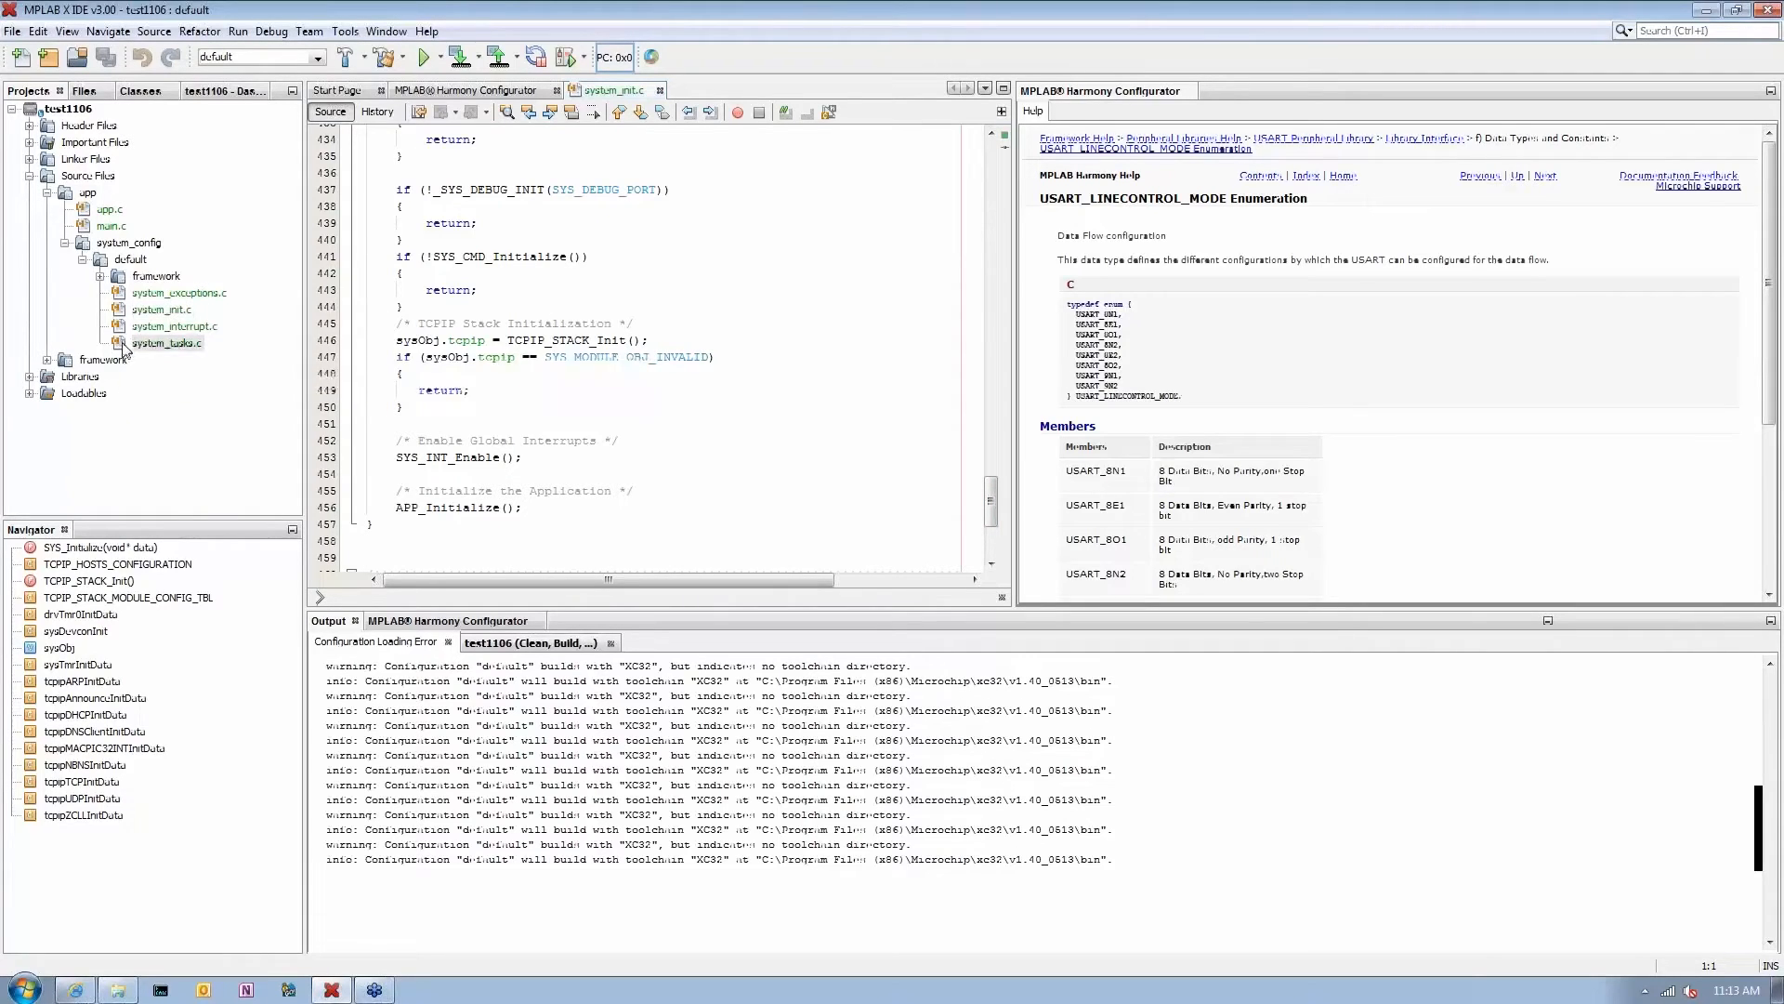
pyautogui.click(165, 342)
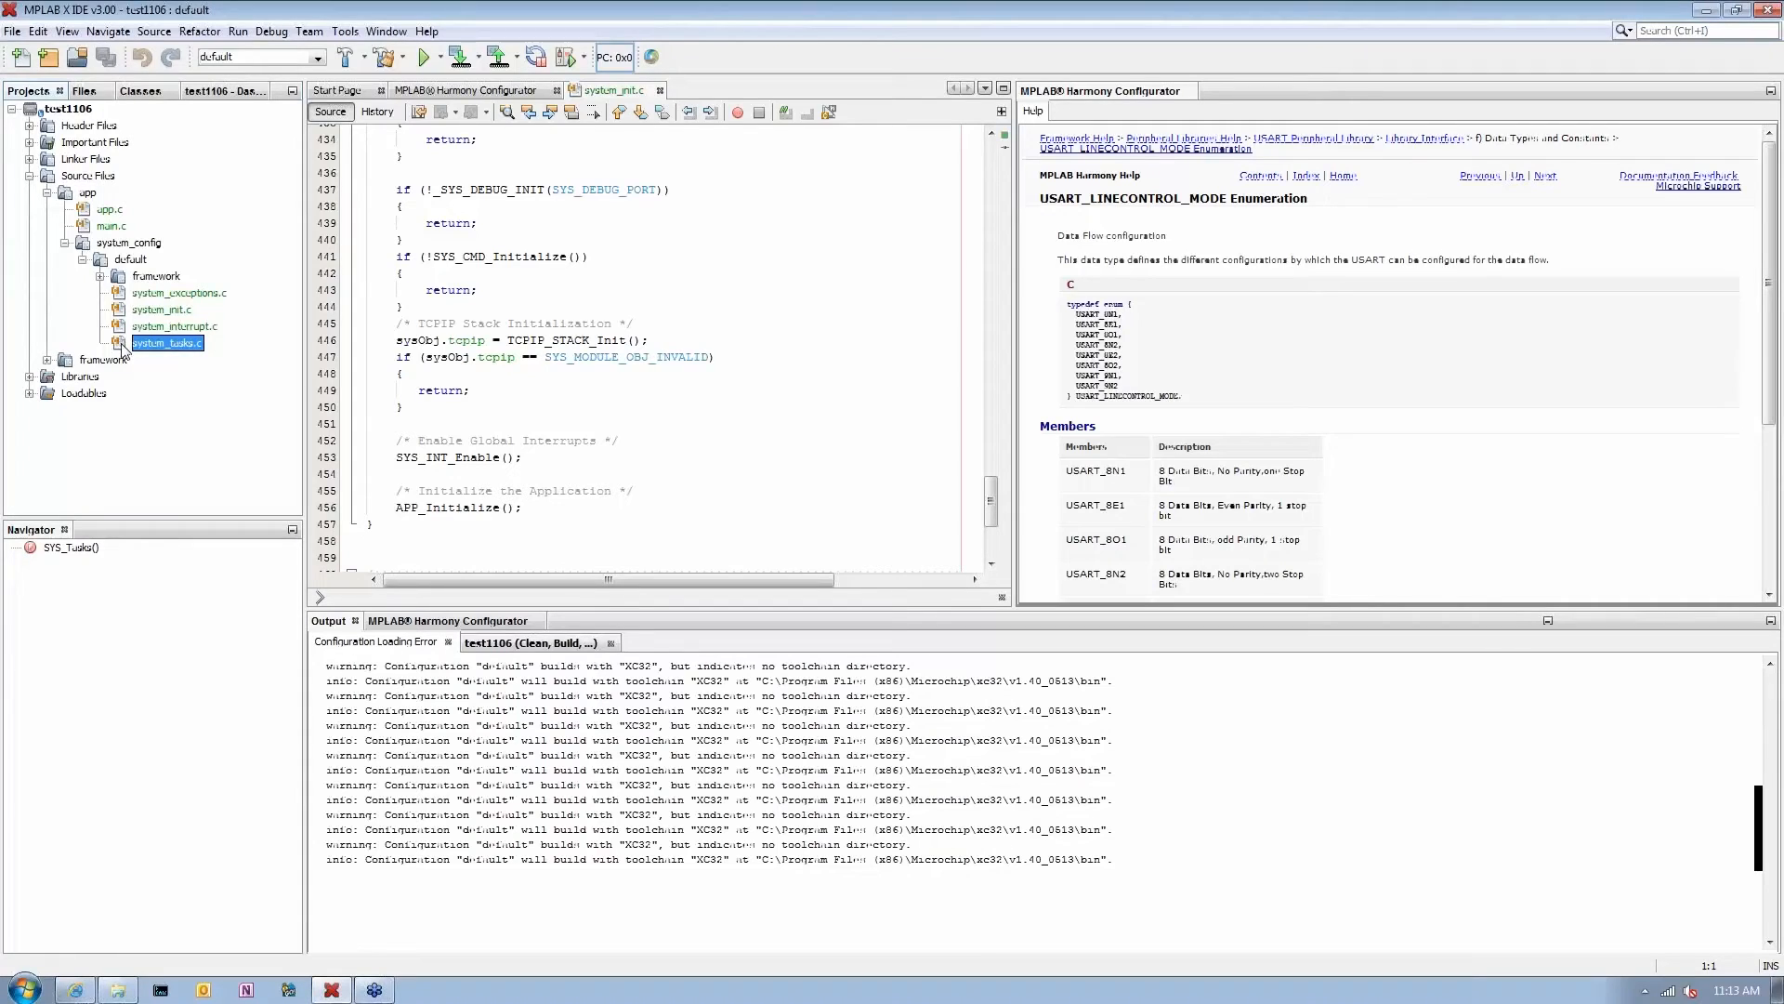
# Step: Open system_tasks.c and view SYS_Tasks with SYS_CMD_Tasks, TCPIP_STACK_Task and APP_Tasks
pyautogui.doubleClick(165, 342)
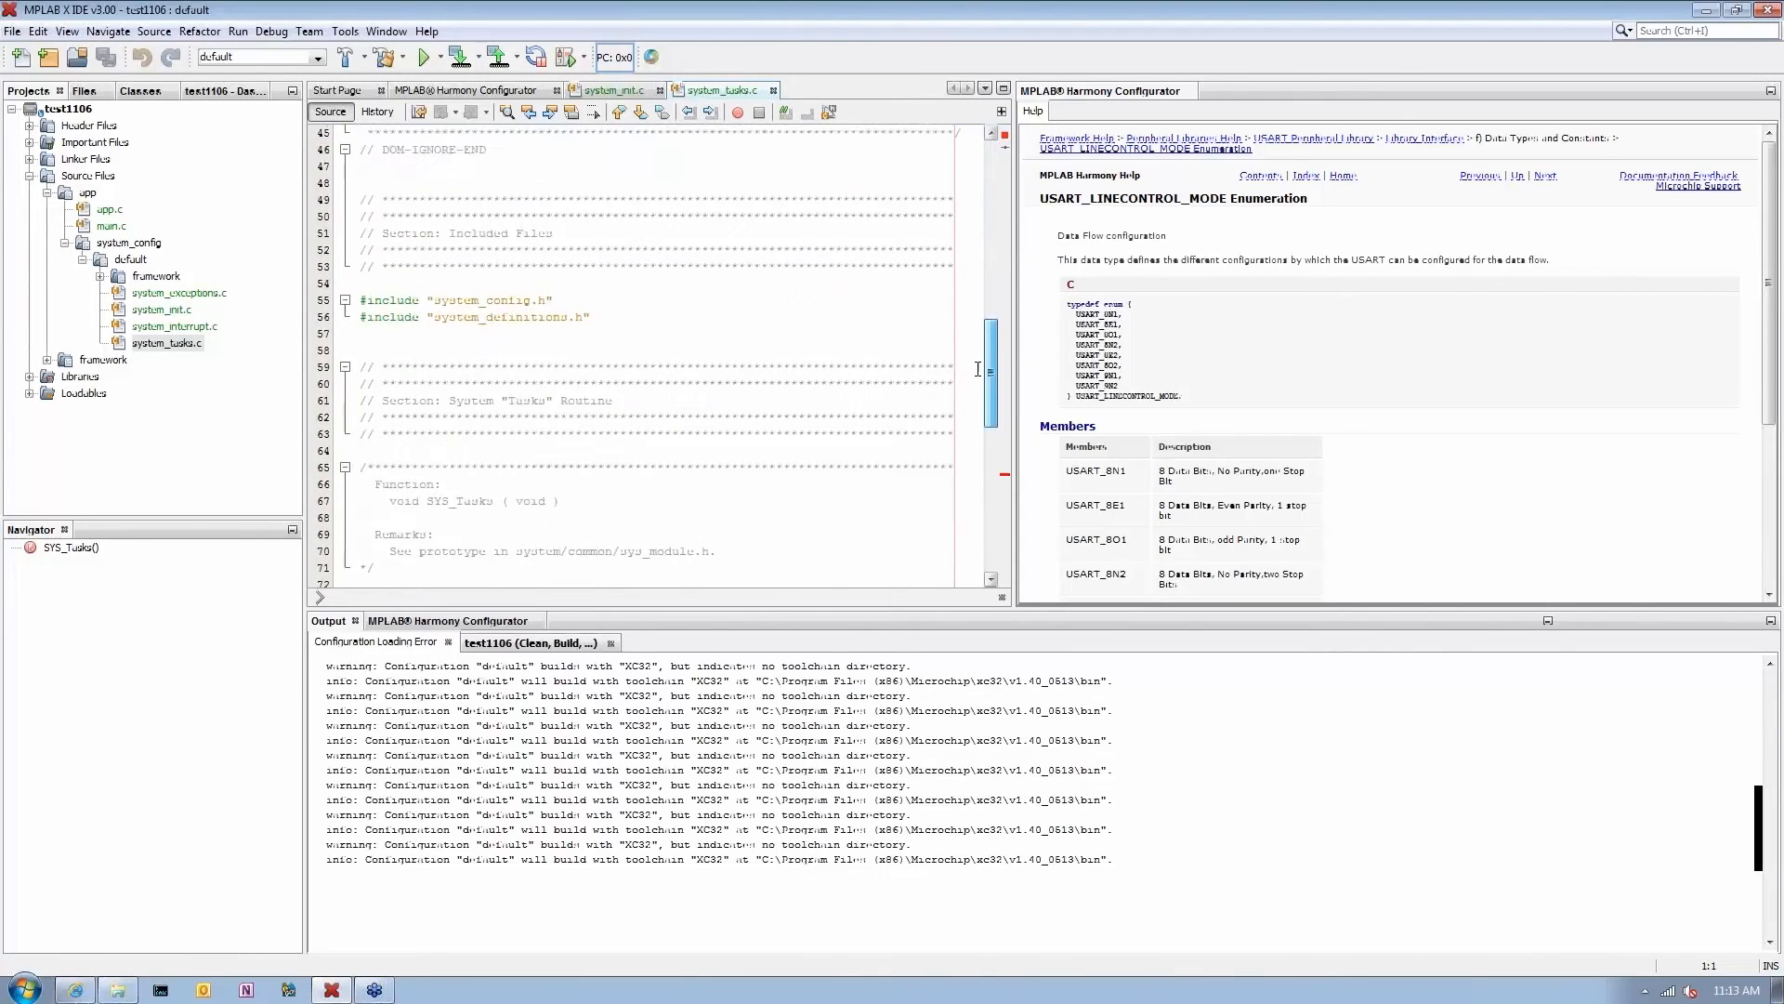
pyautogui.scroll(-3)
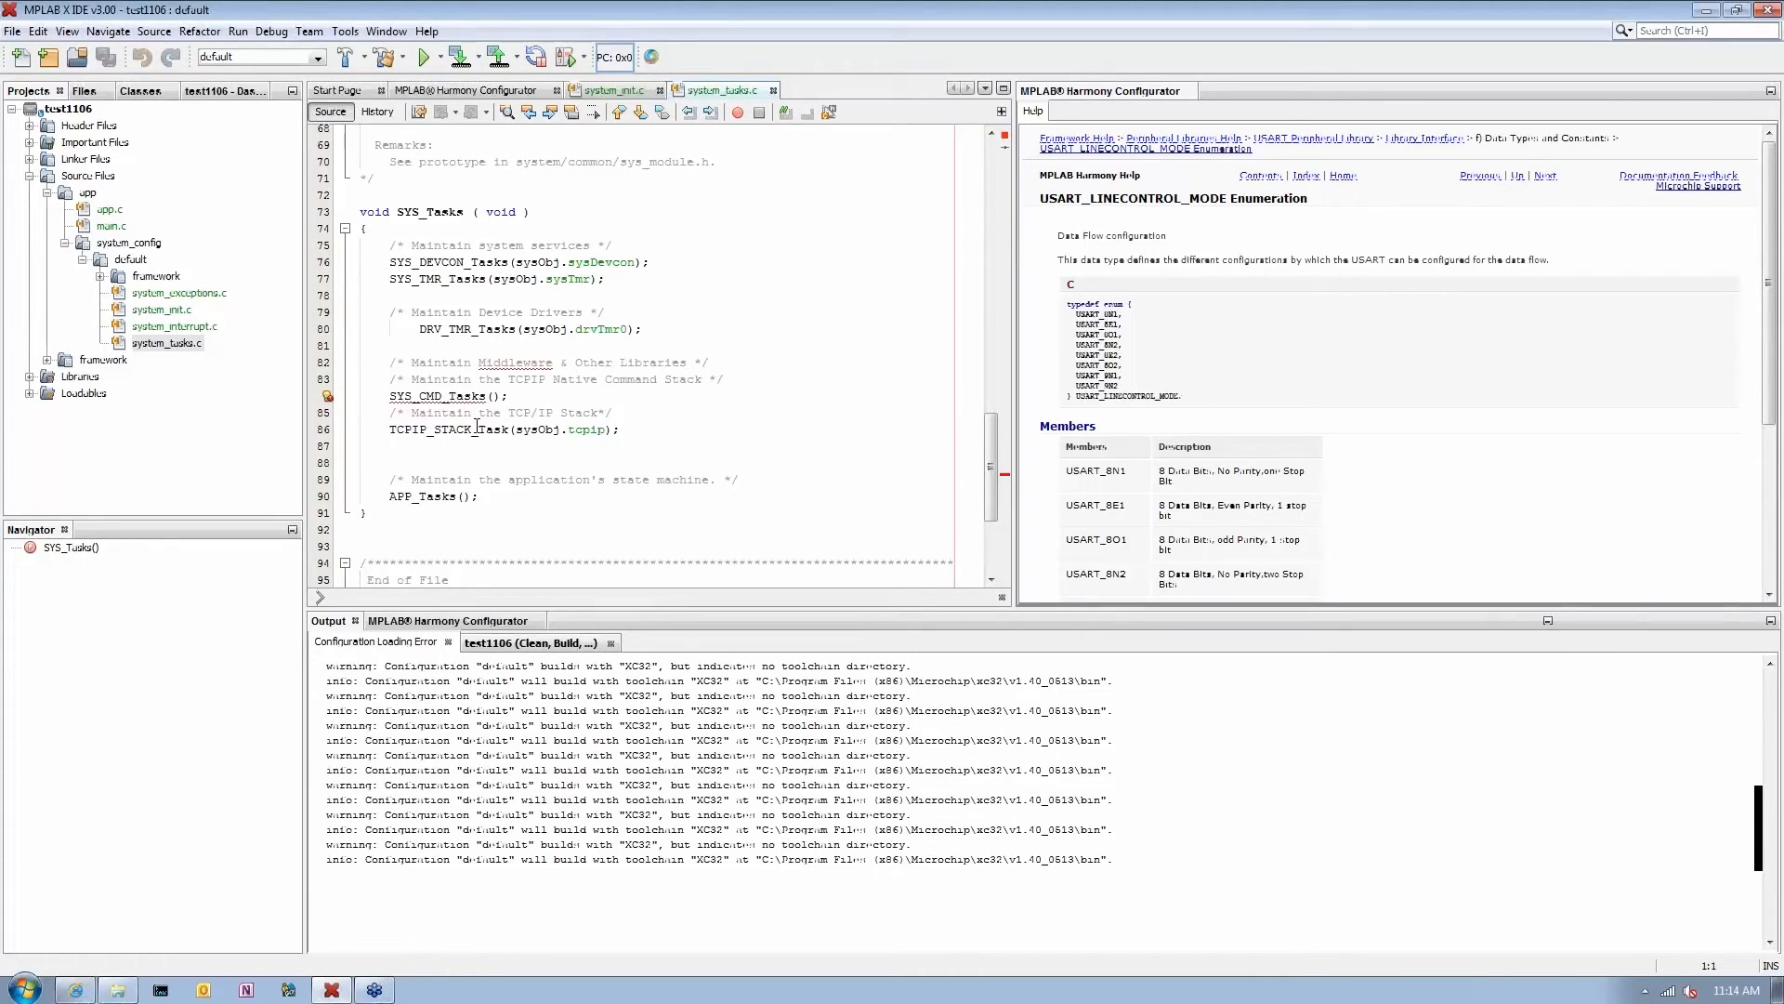
pyautogui.moveTo(551, 435)
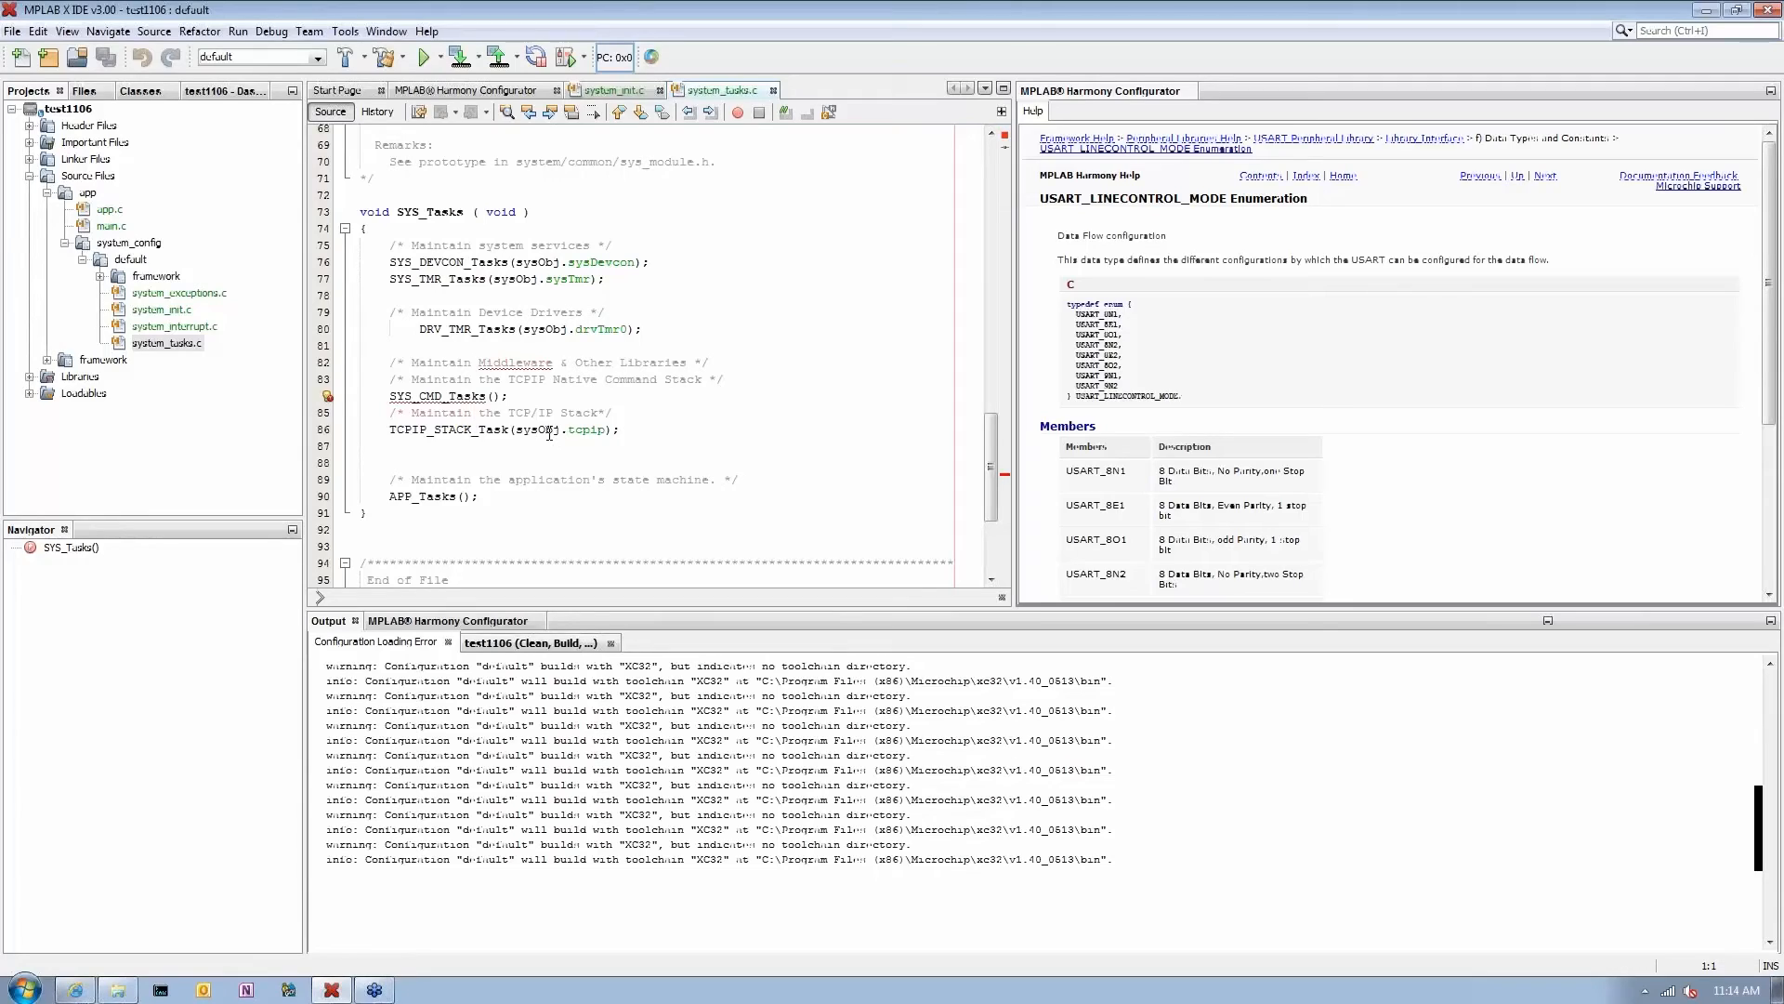